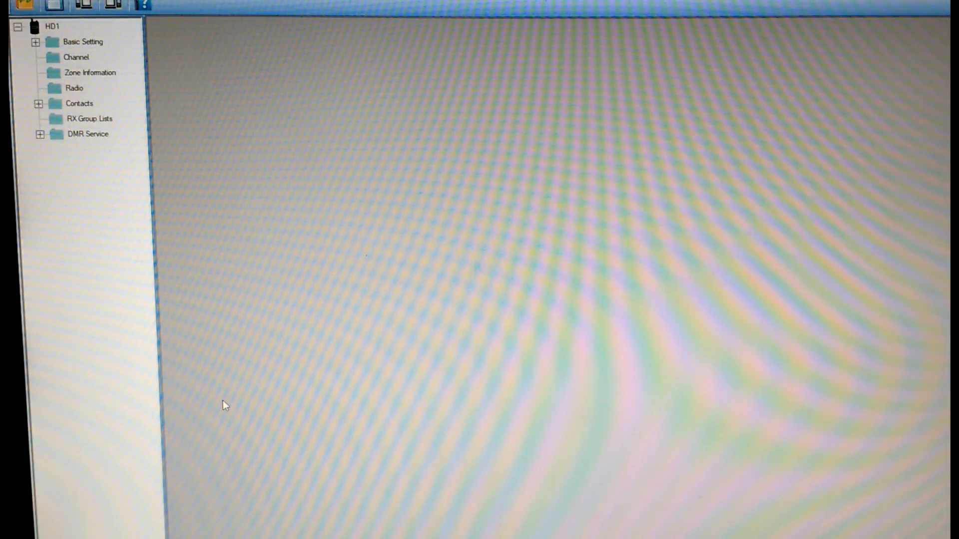
pyautogui.moveTo(531, 170)
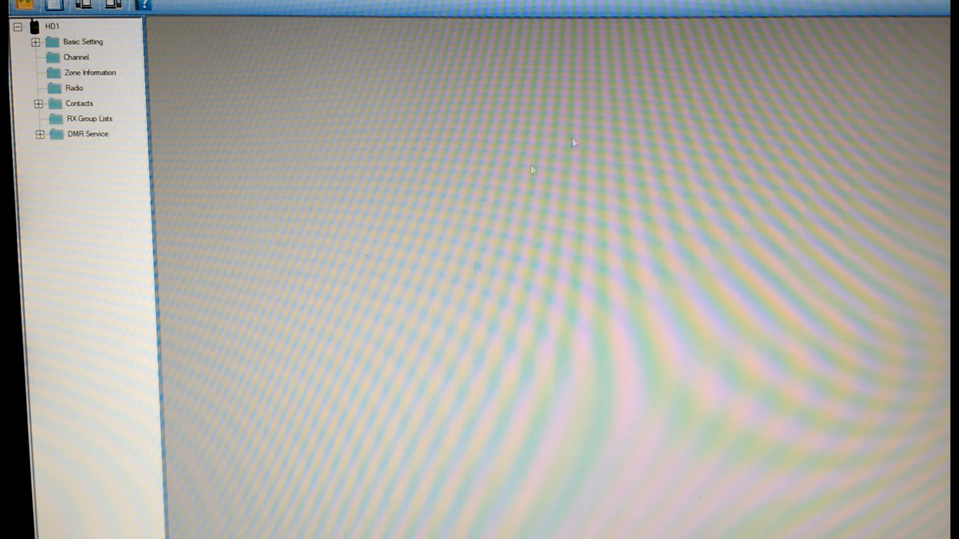
pyautogui.moveTo(126, 424)
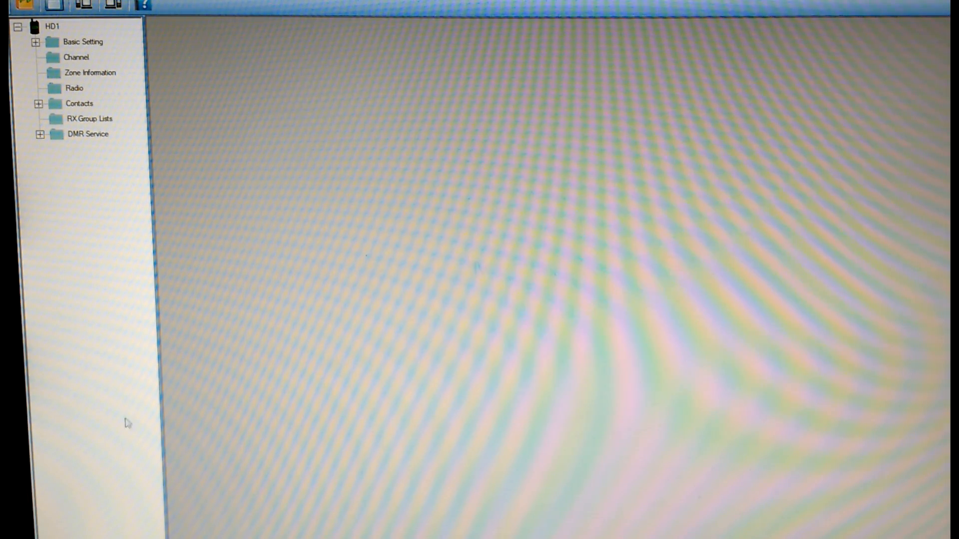
pyautogui.moveTo(129, 366)
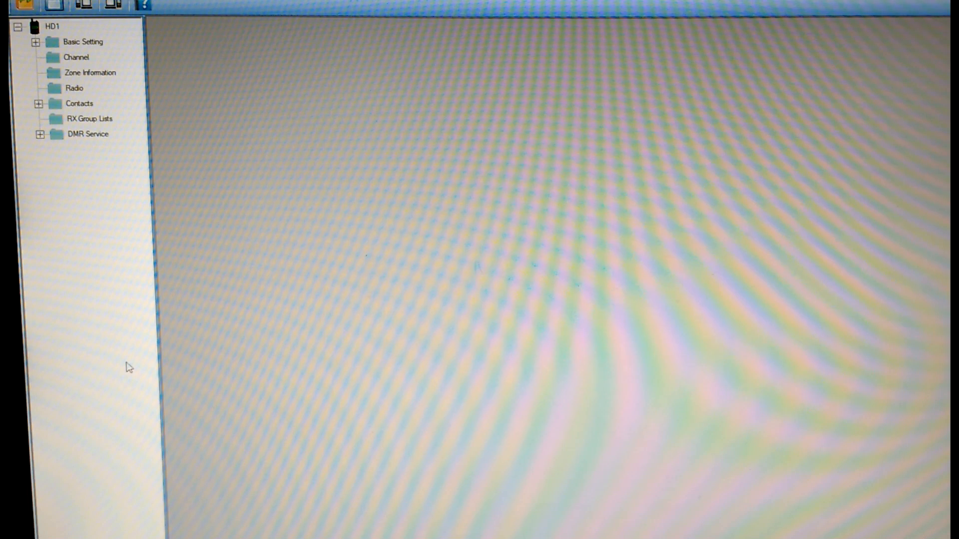
pyautogui.moveTo(69, 346)
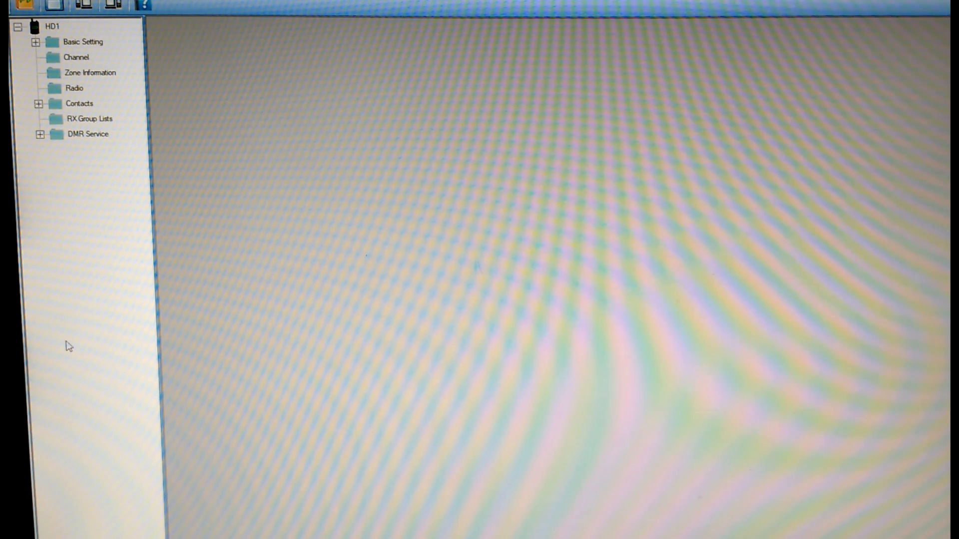
pyautogui.moveTo(74, 334)
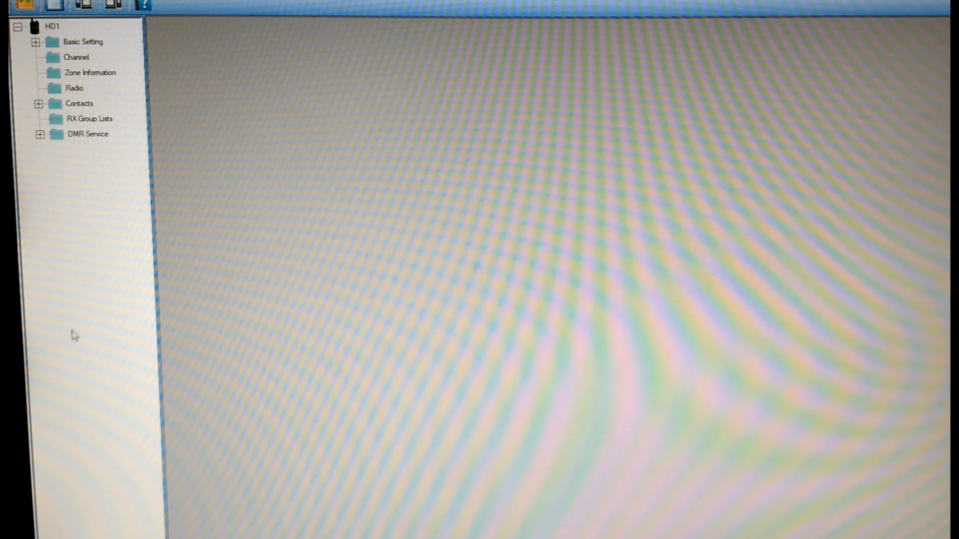
pyautogui.moveTo(78, 331)
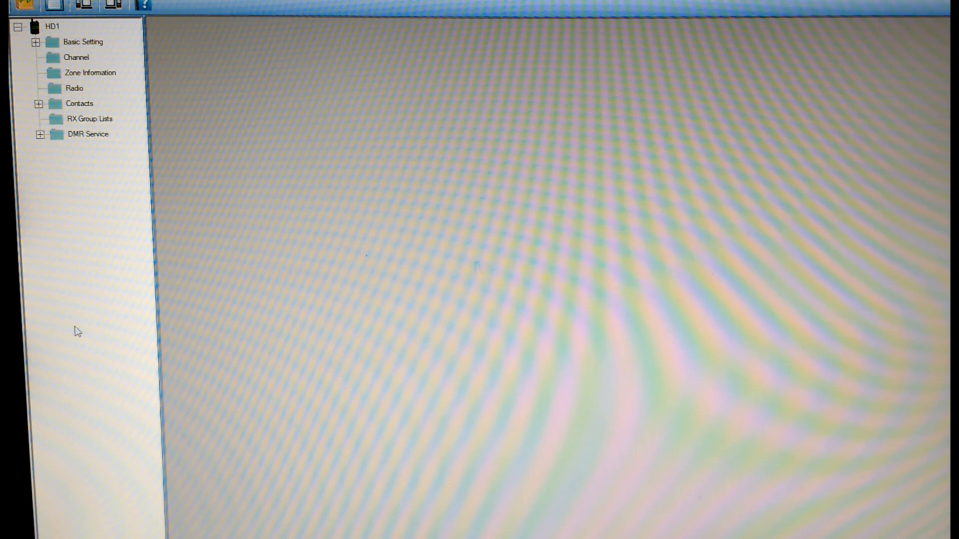
pyautogui.moveTo(633, 321)
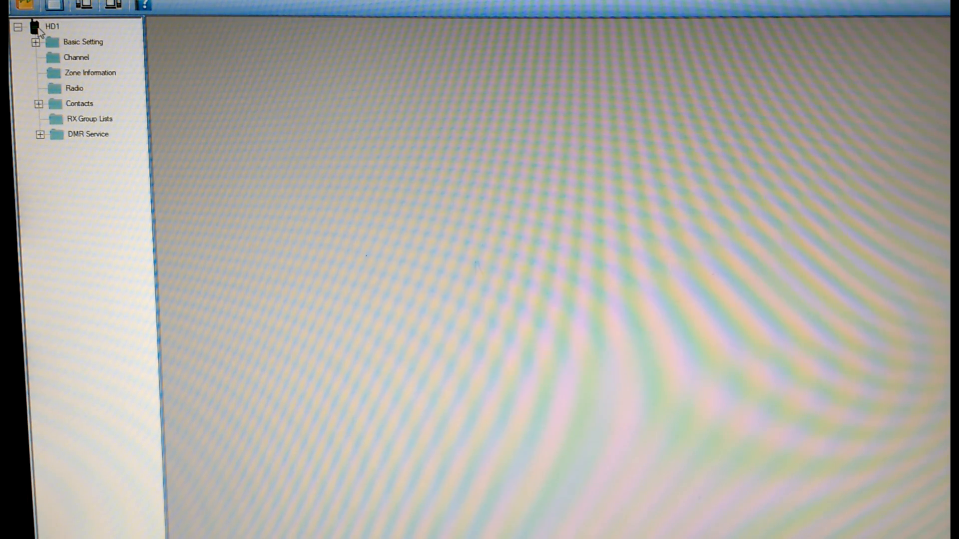
# View Basic Information: serial number, version date 2018-4-20 and firmware version.
pyautogui.click(40, 42)
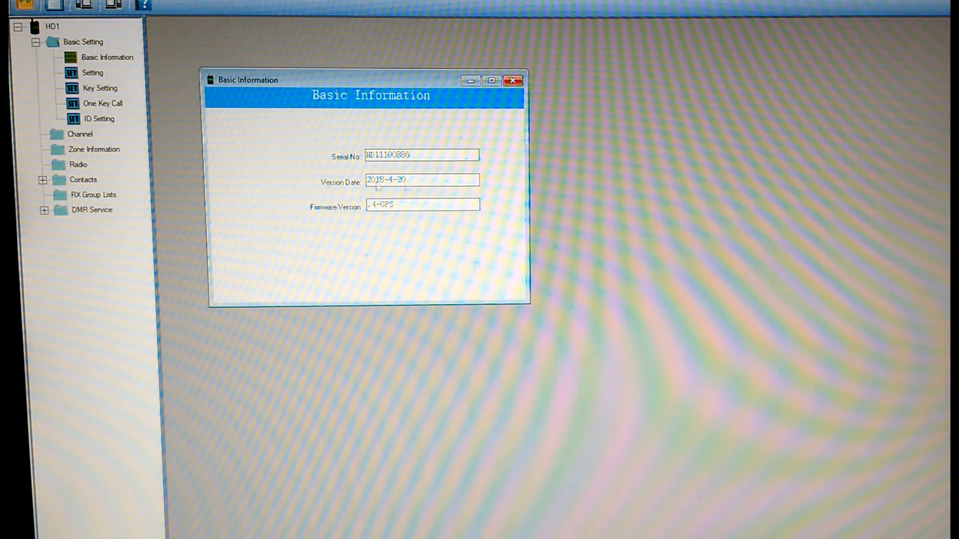
pyautogui.moveTo(421, 220)
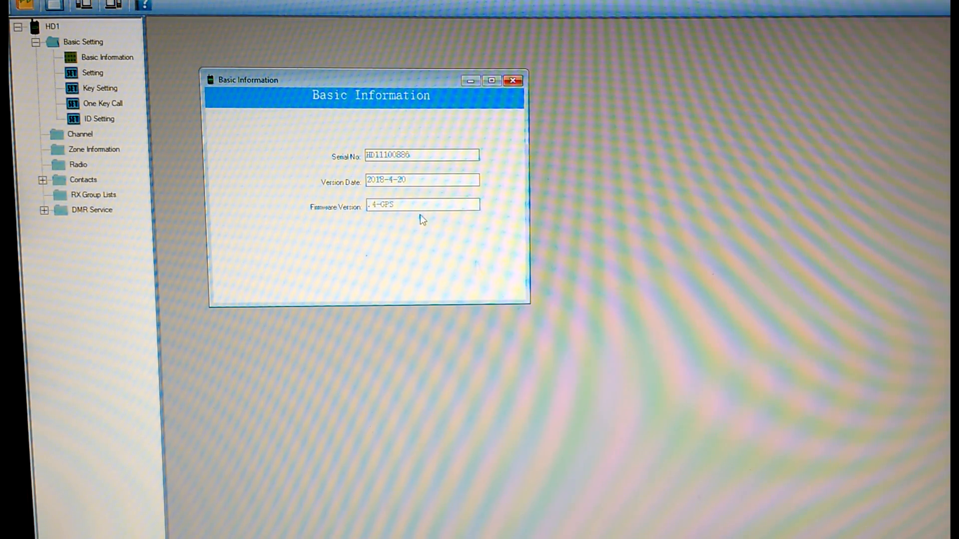
pyautogui.moveTo(439, 120)
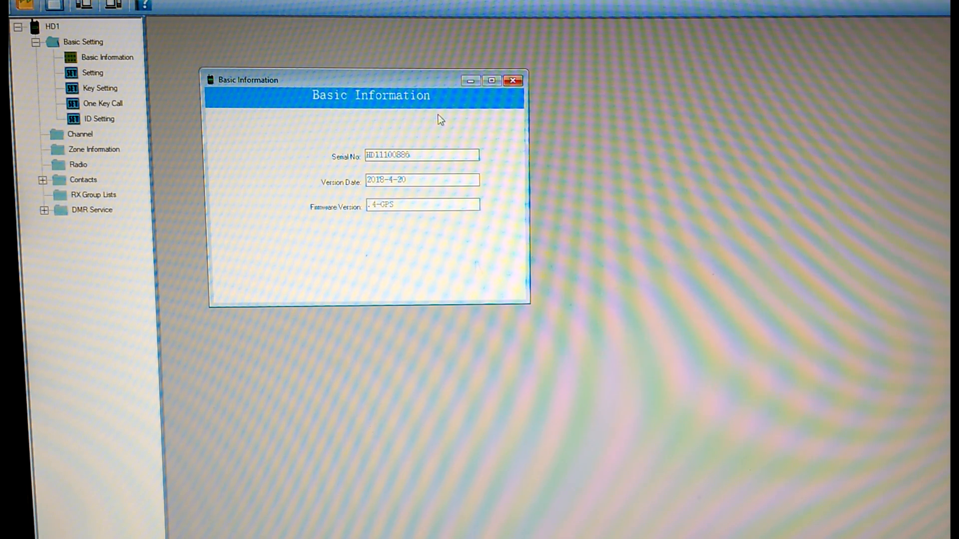
pyautogui.moveTo(388, 143)
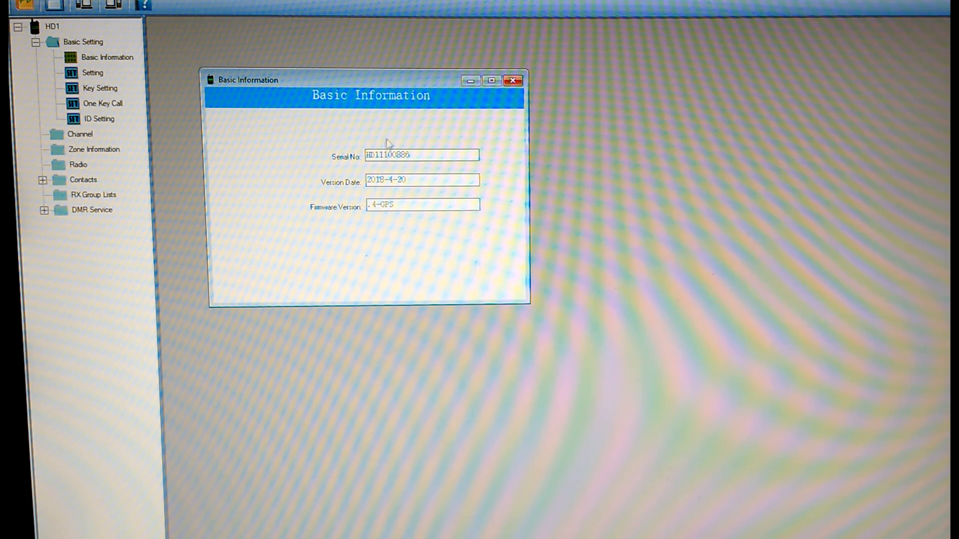
pyautogui.moveTo(426, 190)
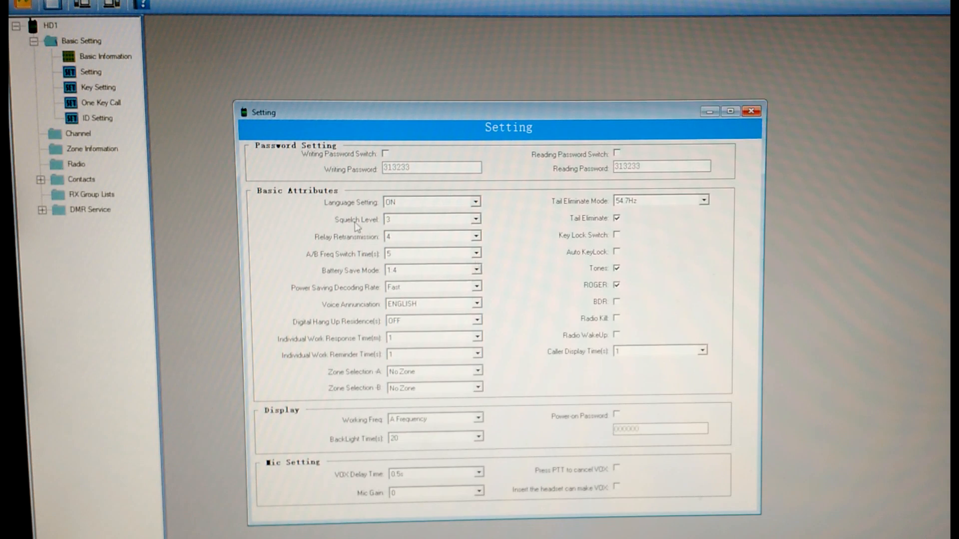
pyautogui.moveTo(404, 263)
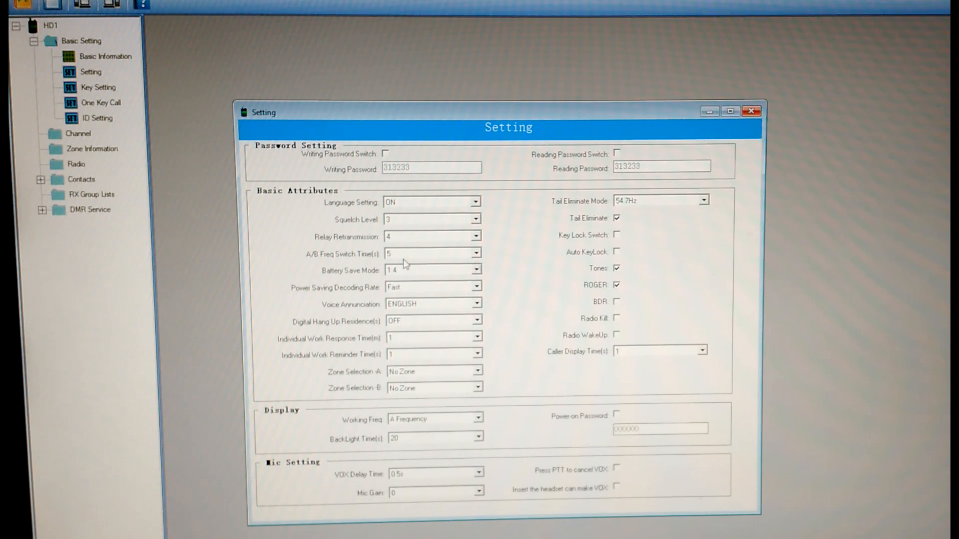
pyautogui.moveTo(434, 307)
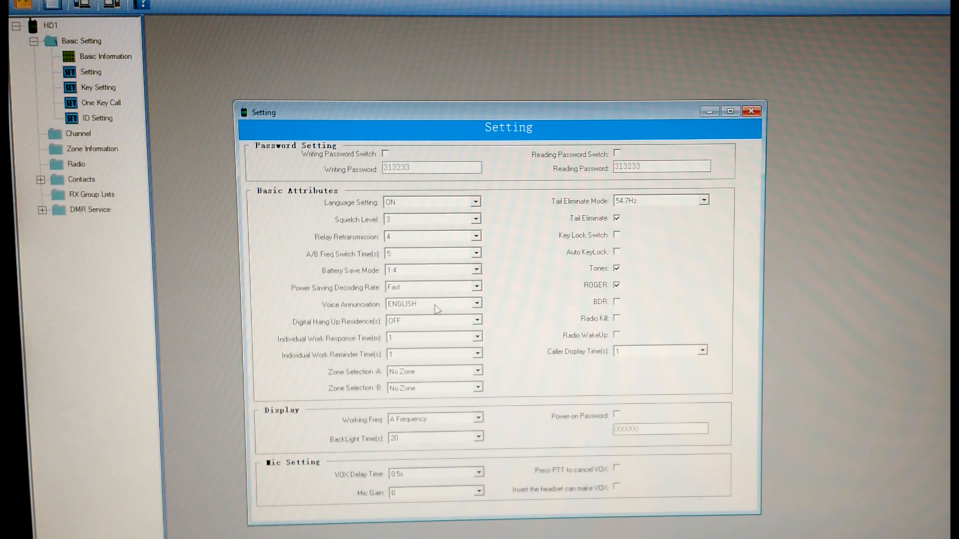
pyautogui.moveTo(320, 391)
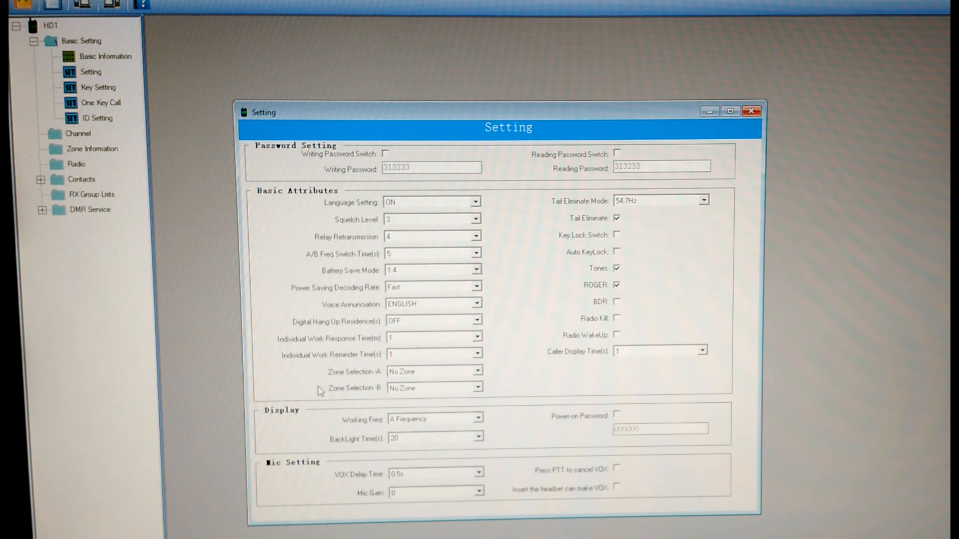
pyautogui.moveTo(427, 485)
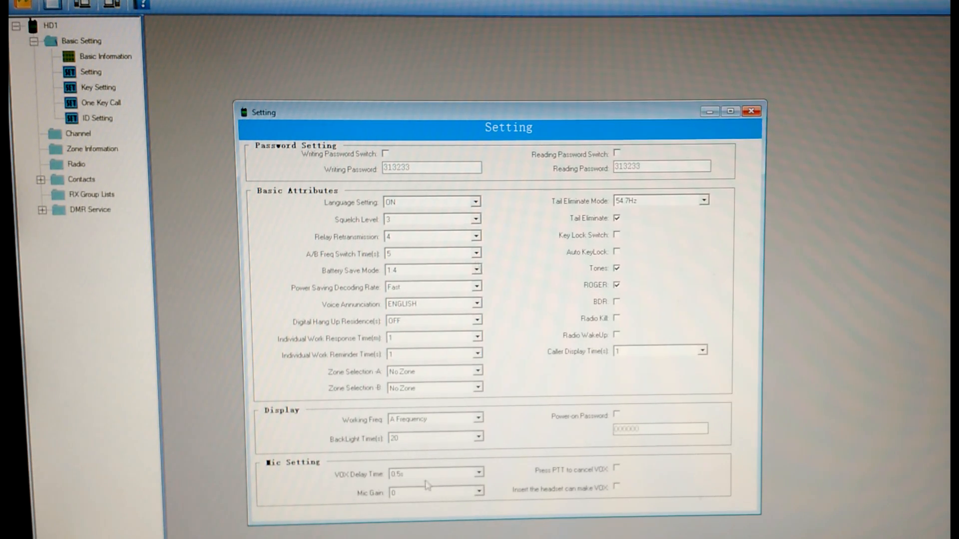
# Change BackLight Time from 20 to 120 seconds and put the Setting window away.
pyautogui.click(479, 437)
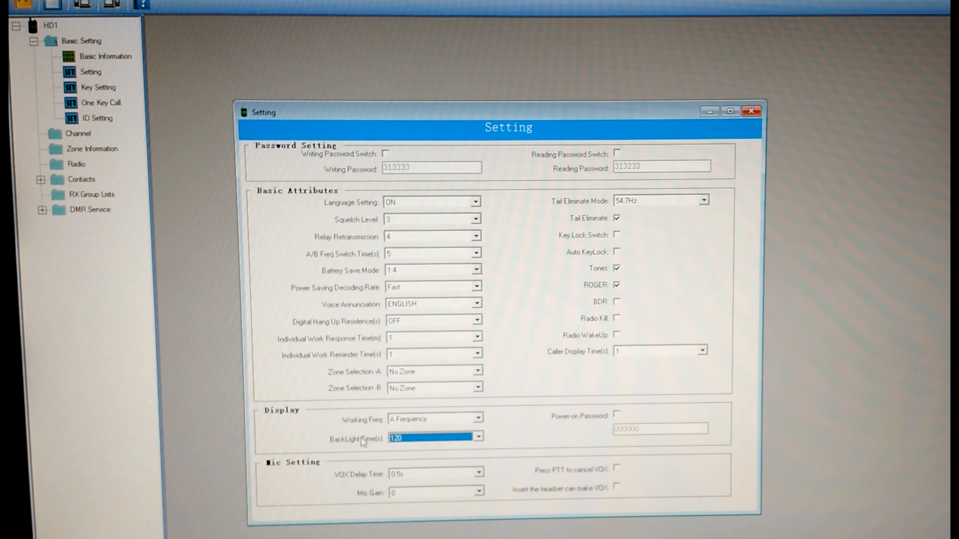
pyautogui.moveTo(646, 468)
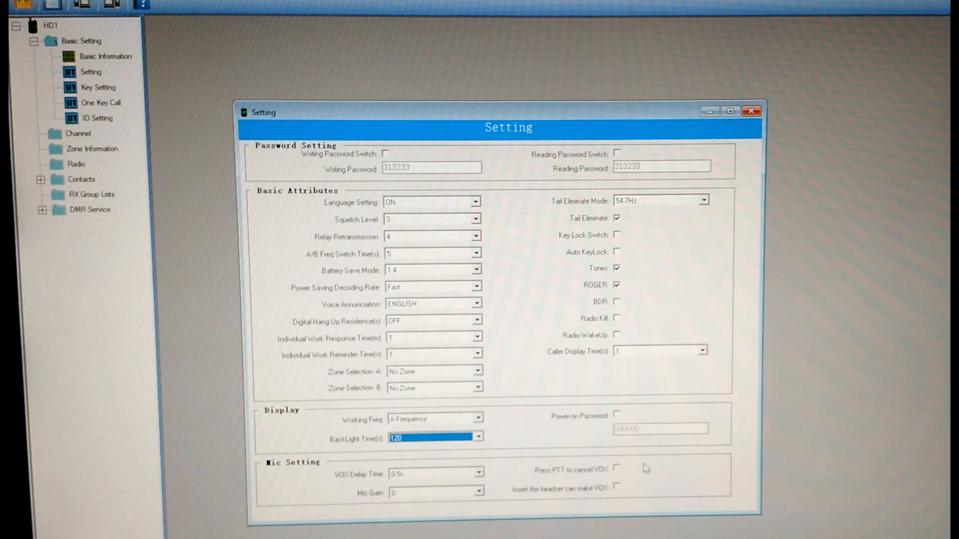
pyautogui.moveTo(599, 420)
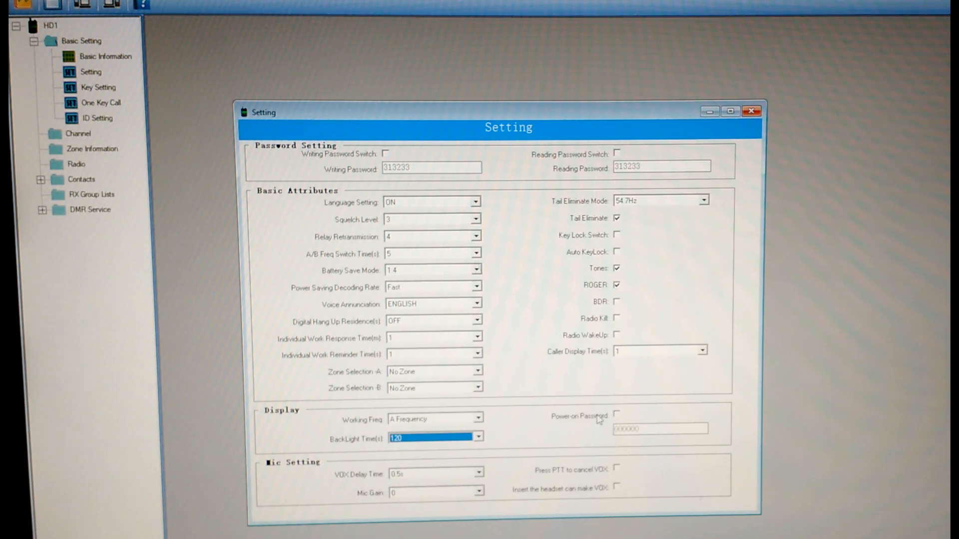
pyautogui.moveTo(630, 414)
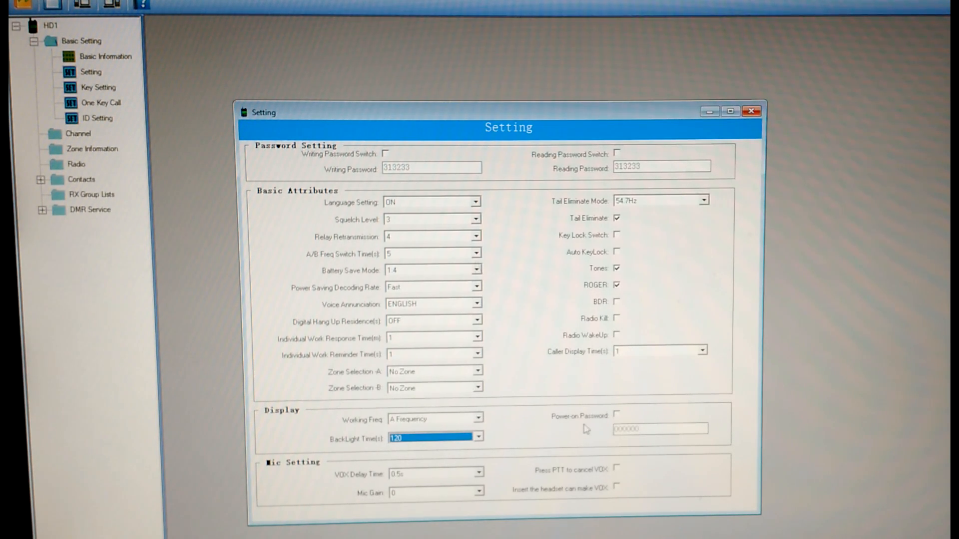
pyautogui.moveTo(626, 279)
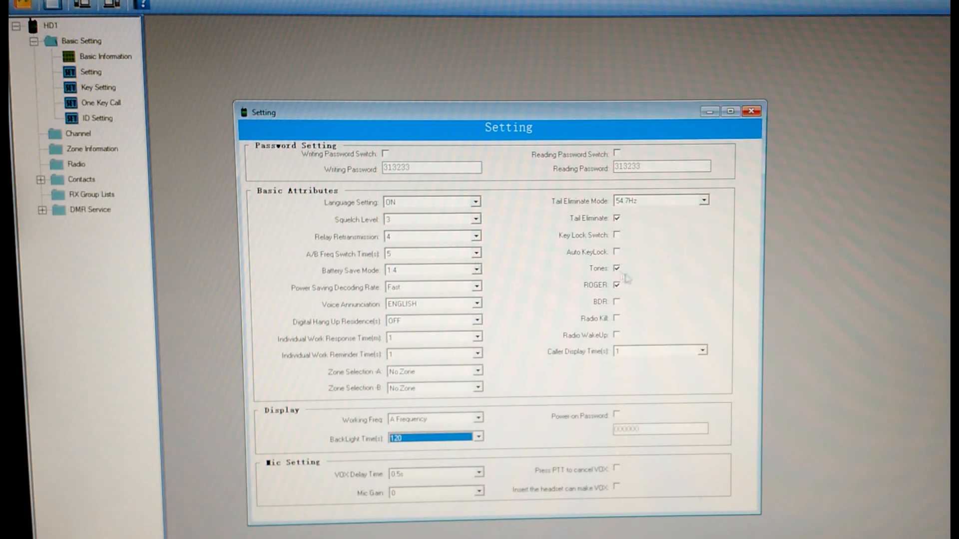
pyautogui.moveTo(549, 391)
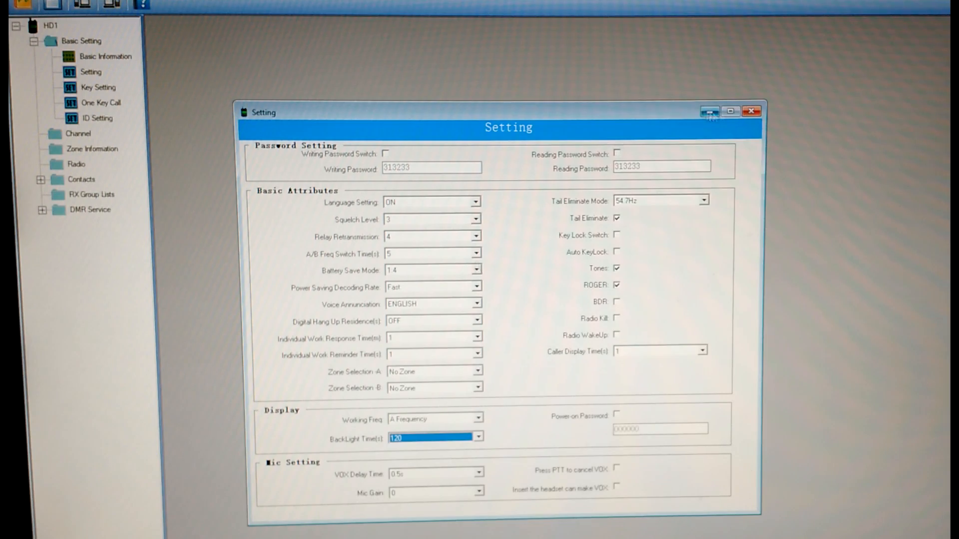
pyautogui.click(751, 111)
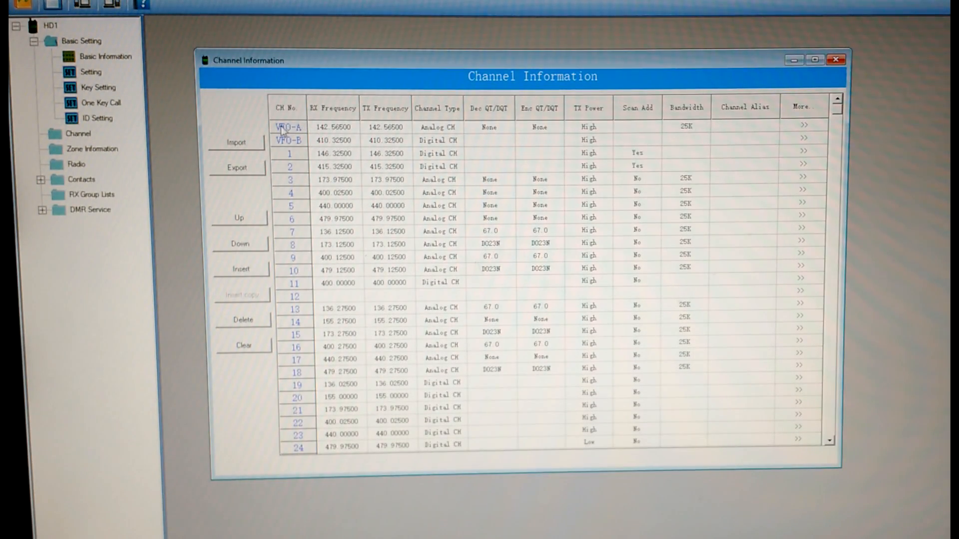
pyautogui.moveTo(386, 136)
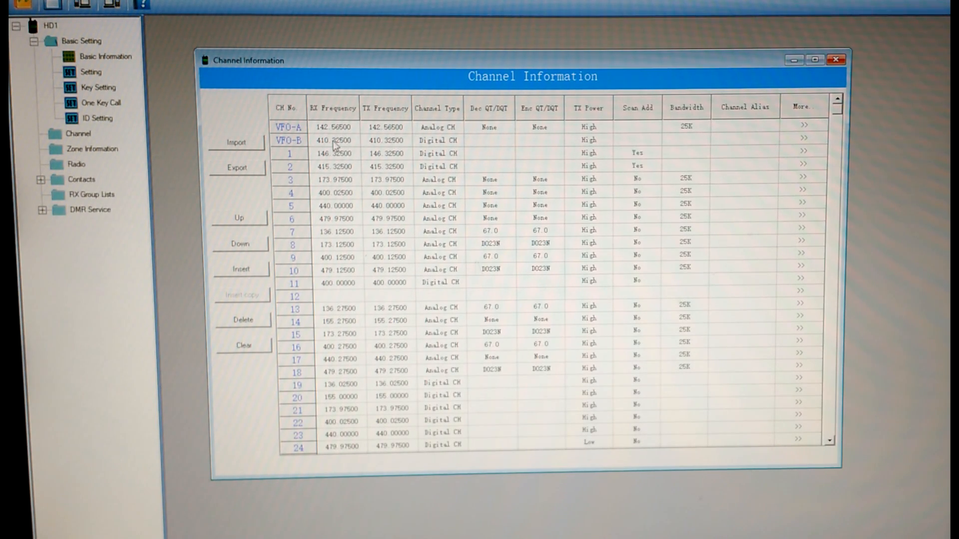
pyautogui.moveTo(429, 132)
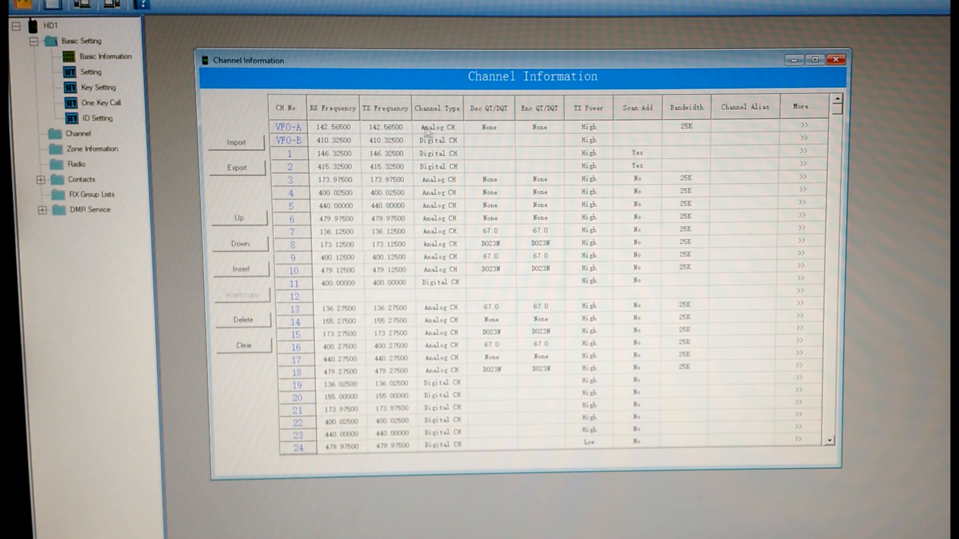
pyautogui.moveTo(443, 147)
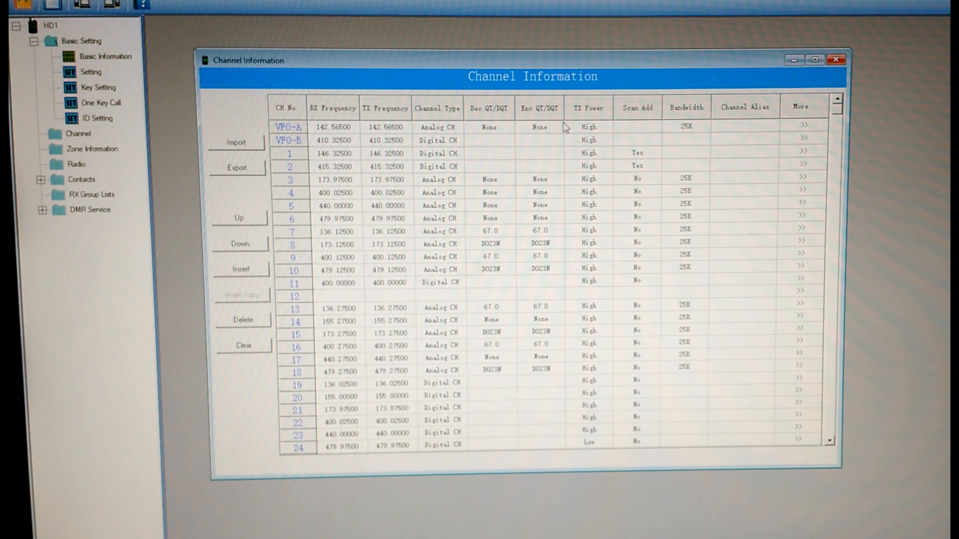
pyautogui.moveTo(586, 223)
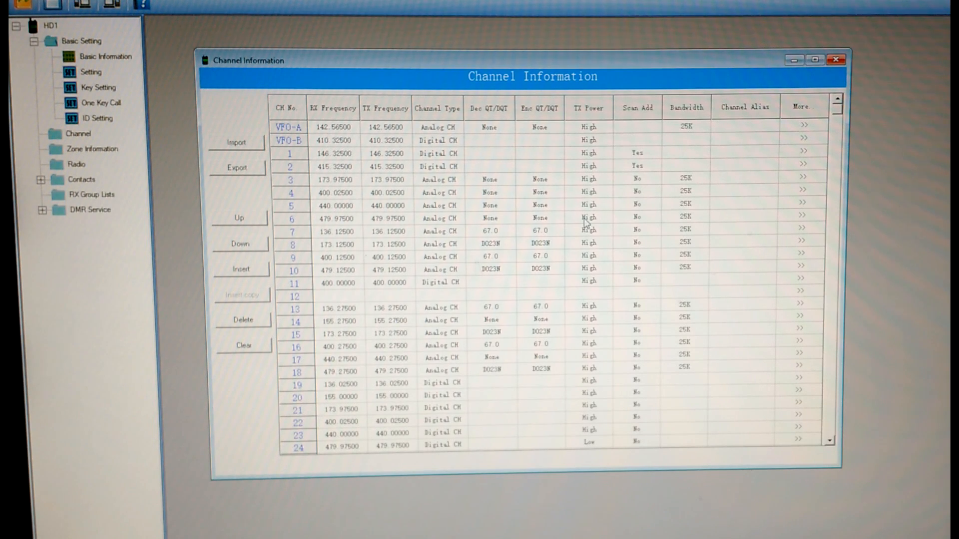
pyautogui.moveTo(690, 151)
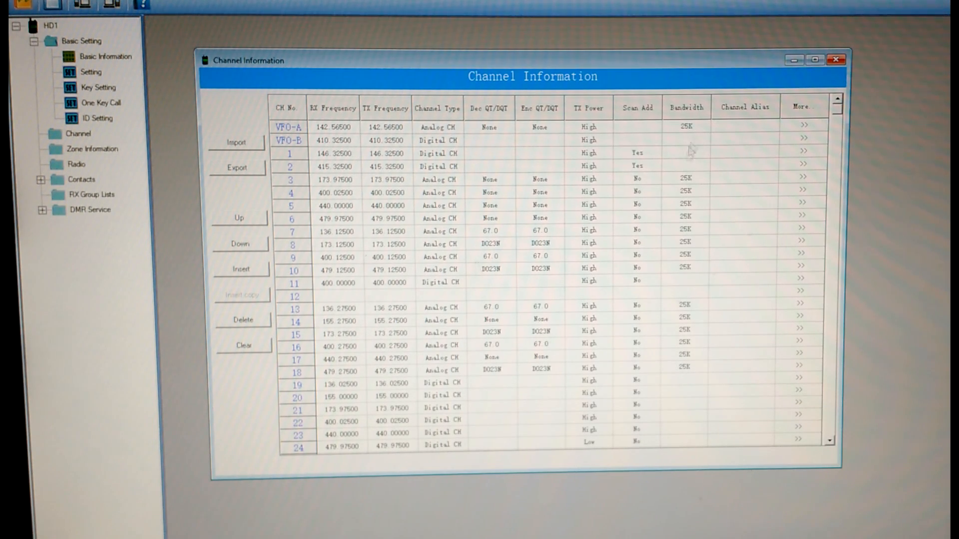
pyautogui.moveTo(639, 189)
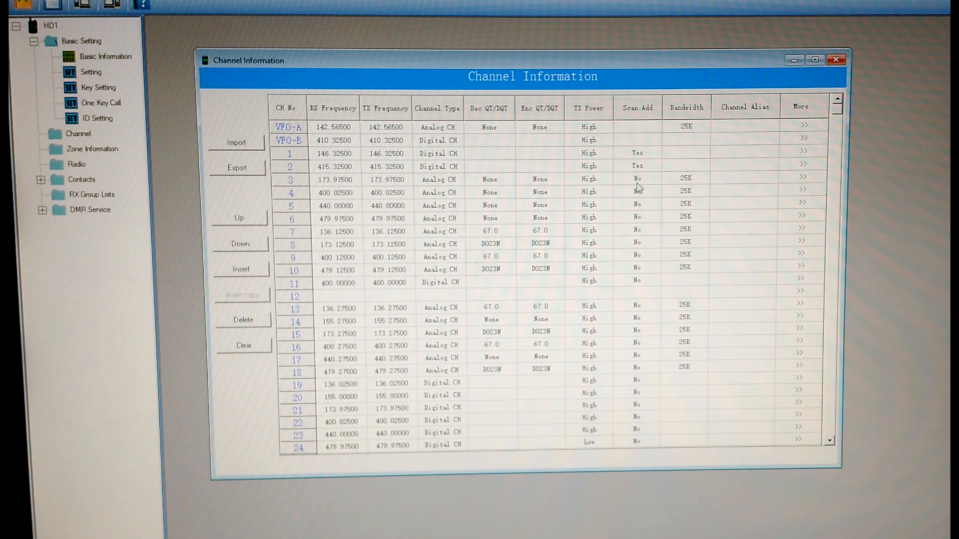
pyautogui.moveTo(645, 240)
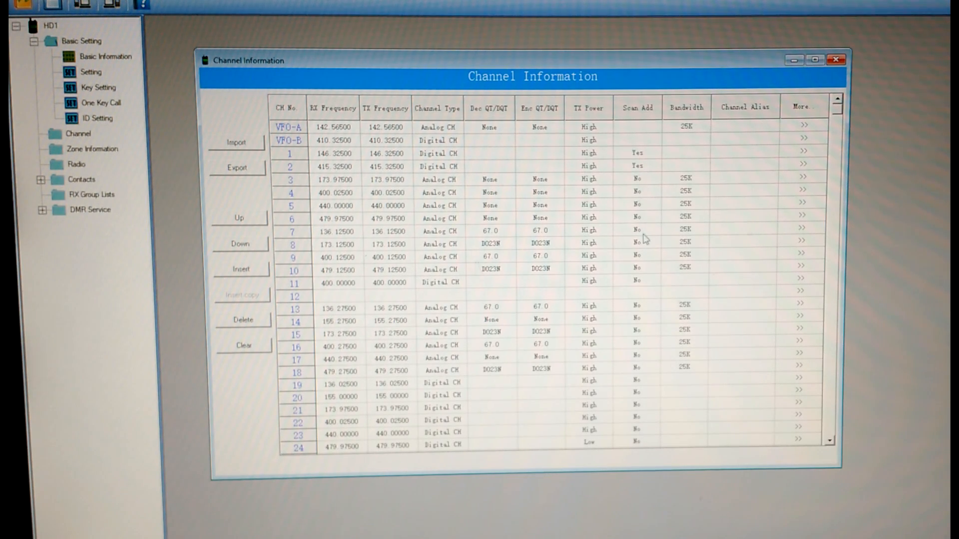
pyautogui.moveTo(700, 311)
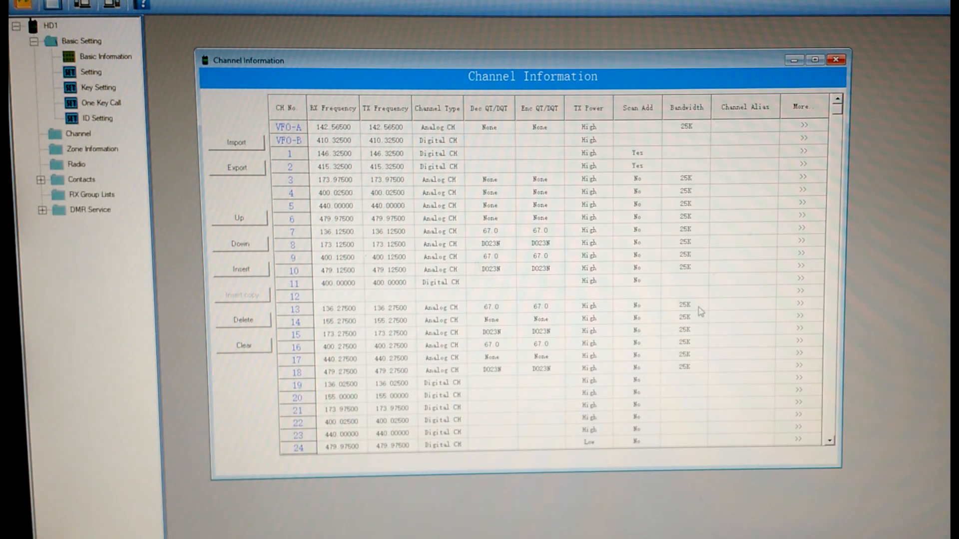
pyautogui.moveTo(680, 229)
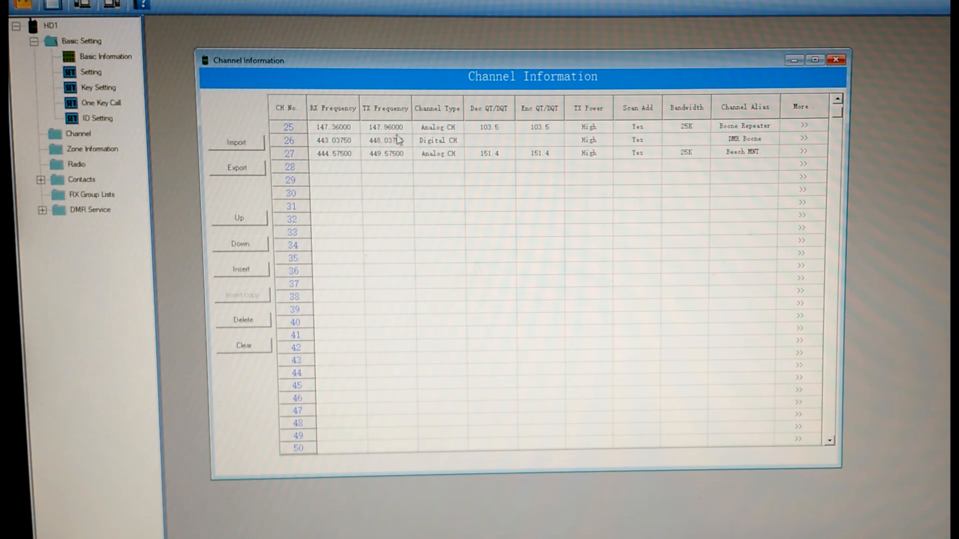
pyautogui.moveTo(312, 150)
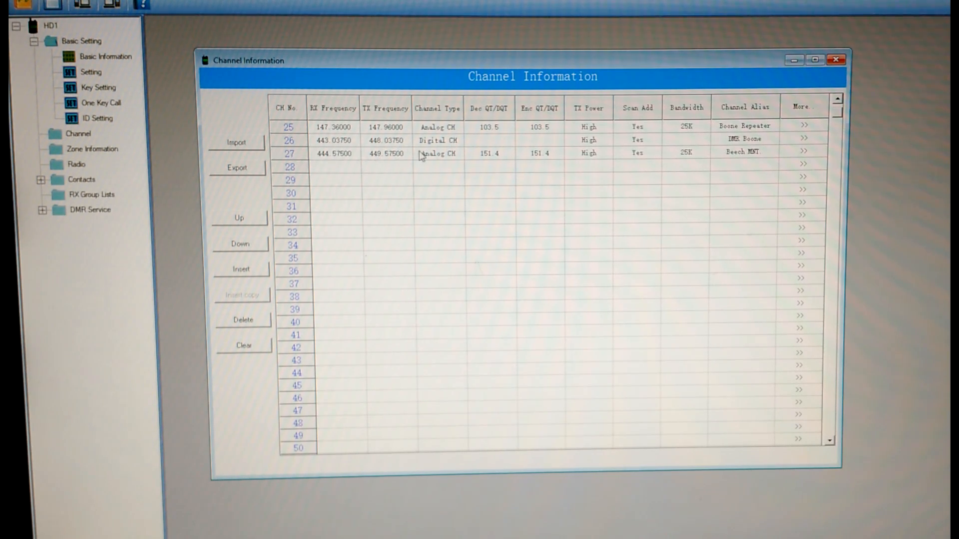
pyautogui.moveTo(727, 139)
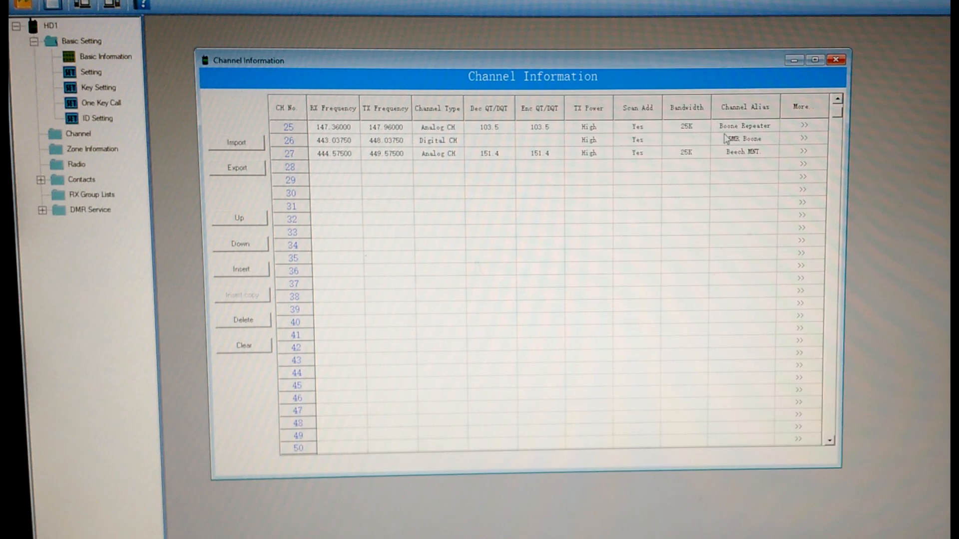
# Close the Channel Information table after reviewing channels 25–27 through Beech MNT.
pyautogui.click(837, 59)
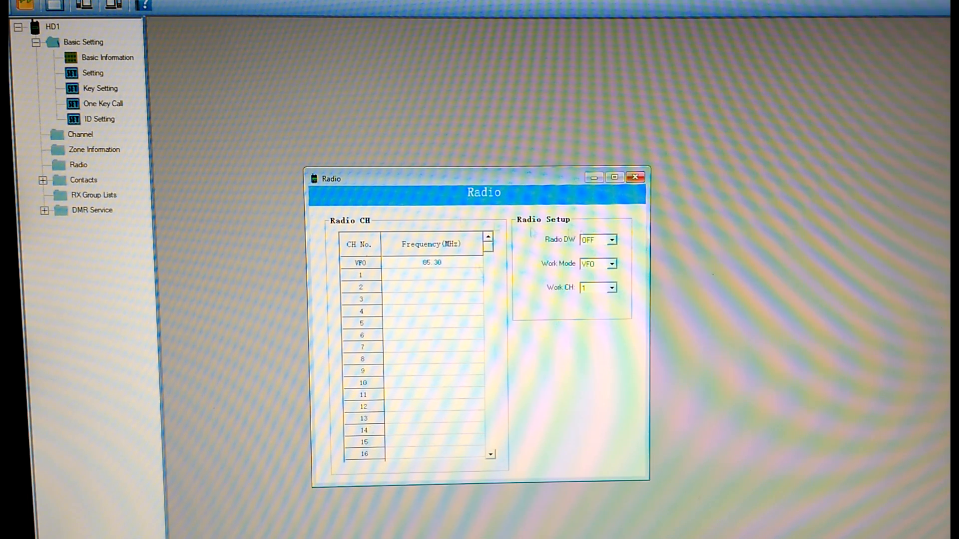
# Enter FM preset frequencies 101.50 and 96.50 MHz for channels 1 and 2, then close Radio.
pyautogui.click(431, 275)
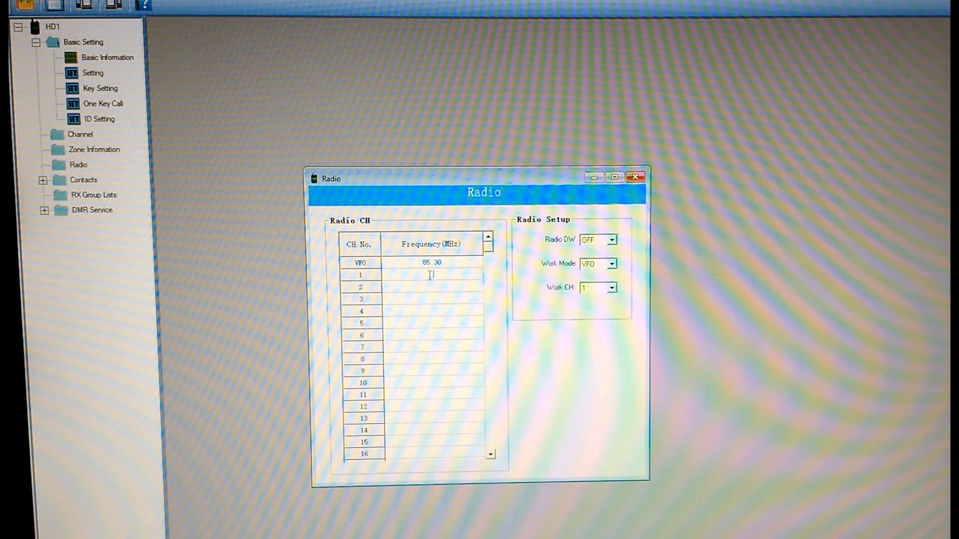
pyautogui.write('101')
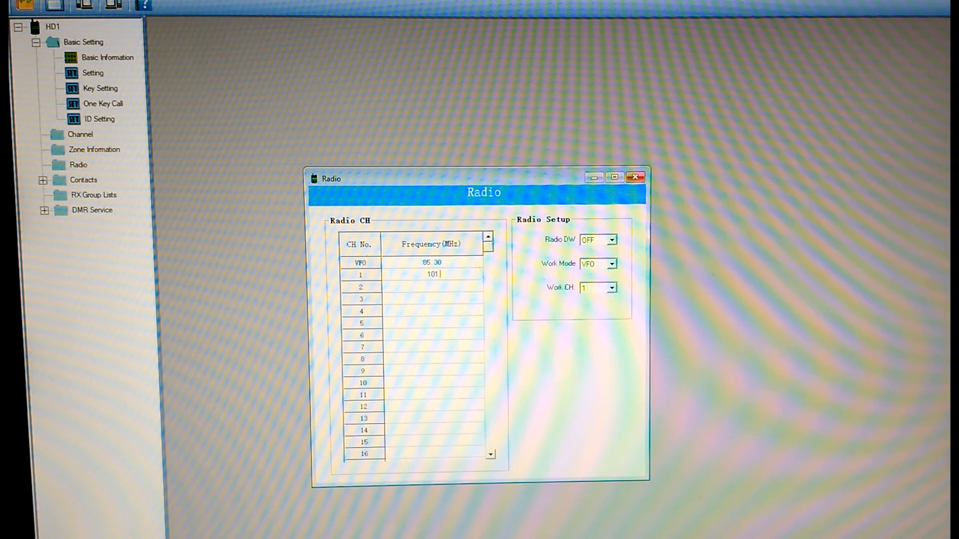
pyautogui.write('.50')
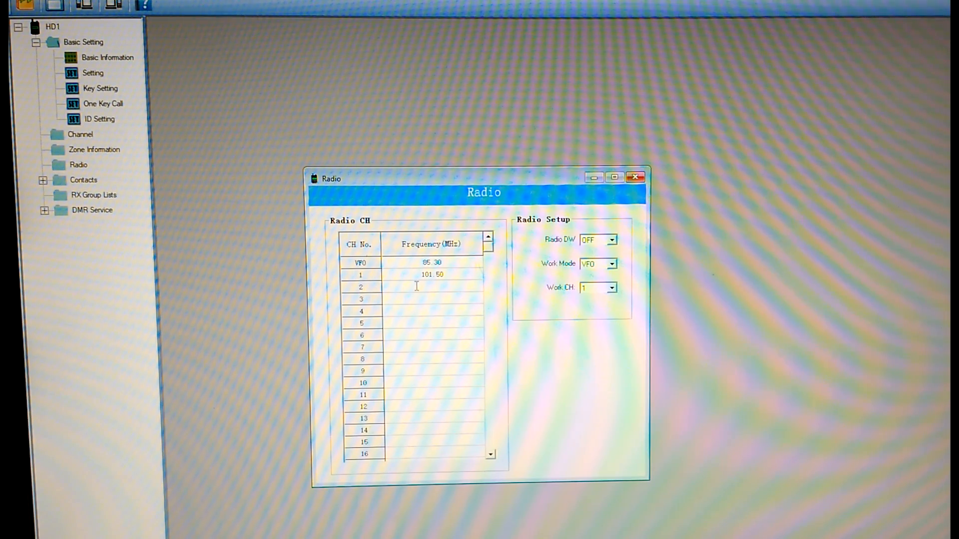
pyautogui.write('95')
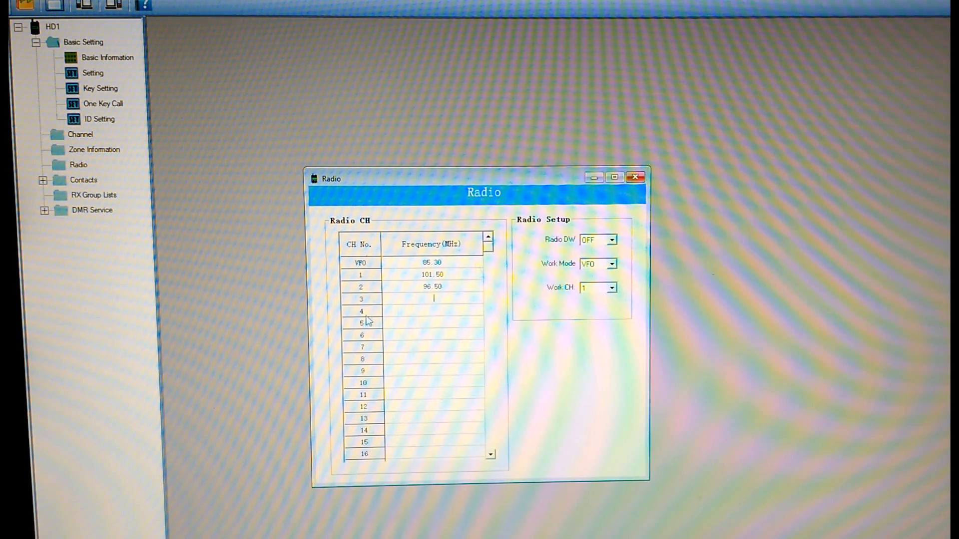
pyautogui.moveTo(426, 293)
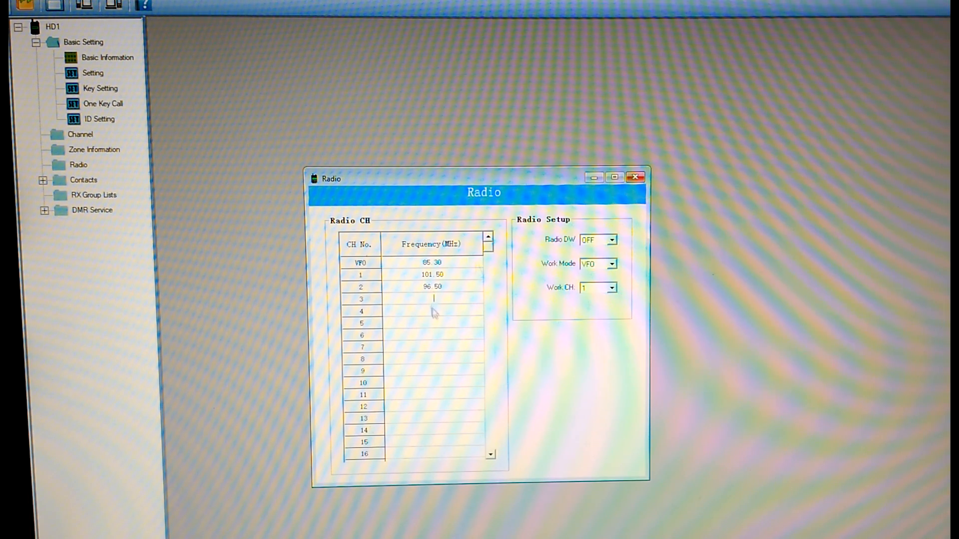
pyautogui.moveTo(479, 335)
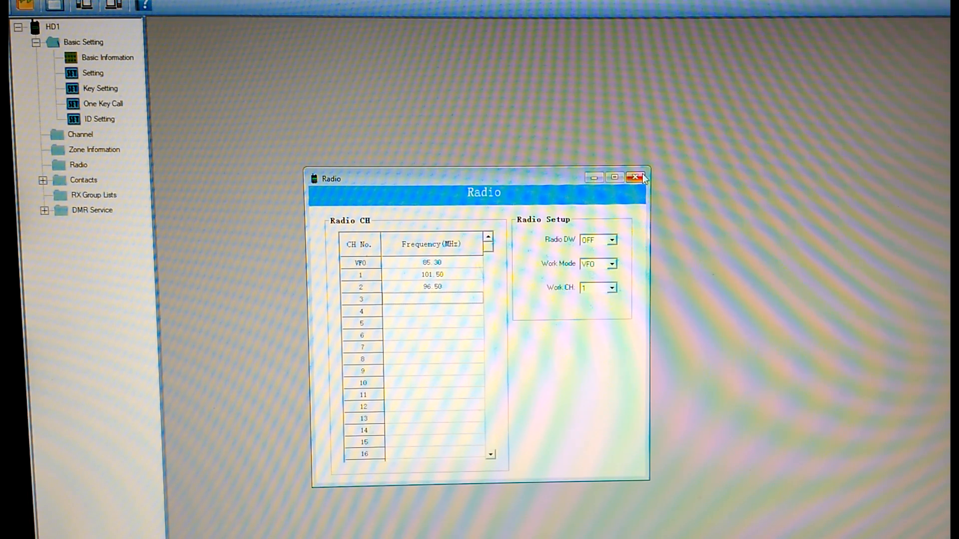
pyautogui.click(639, 178)
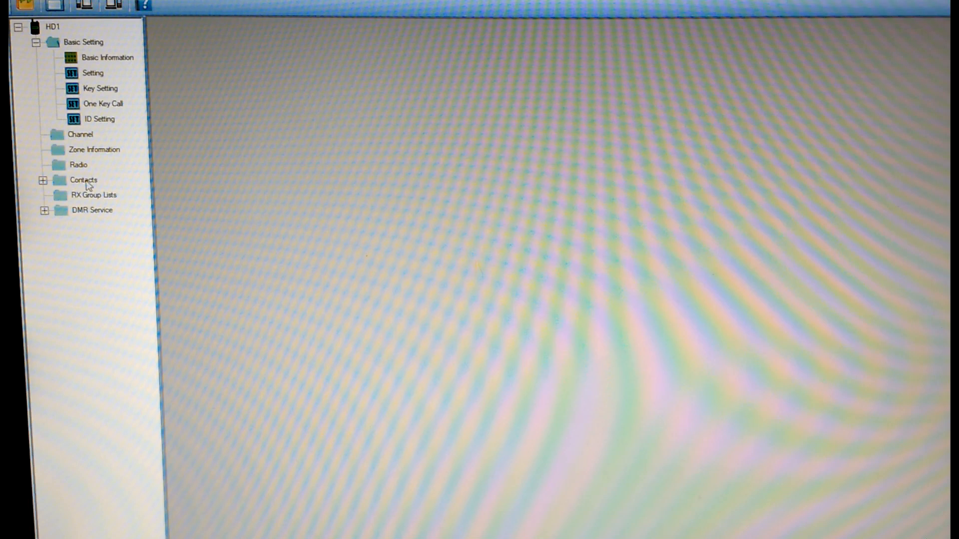
# Expand Contacts and bring up the empty Address Book Contacts list.
pyautogui.click(83, 180)
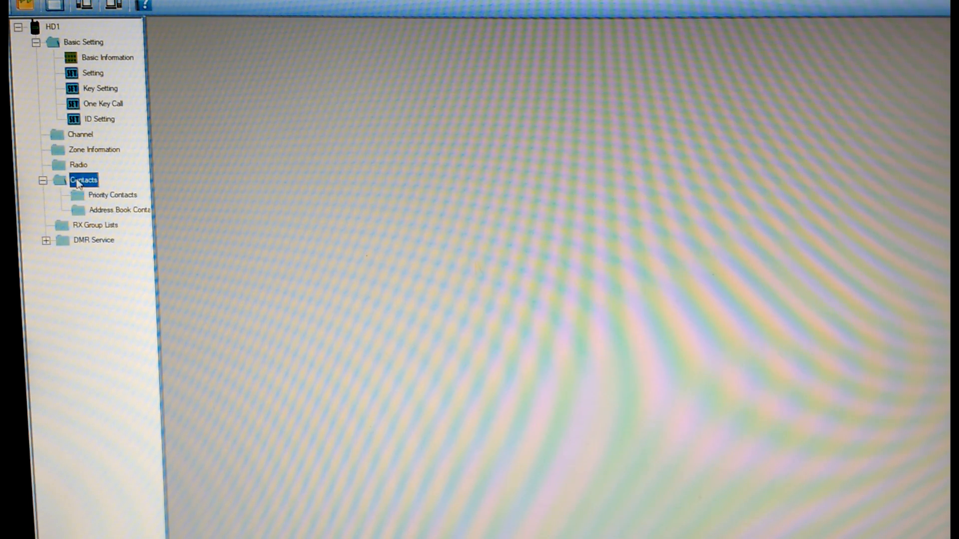
pyautogui.click(121, 210)
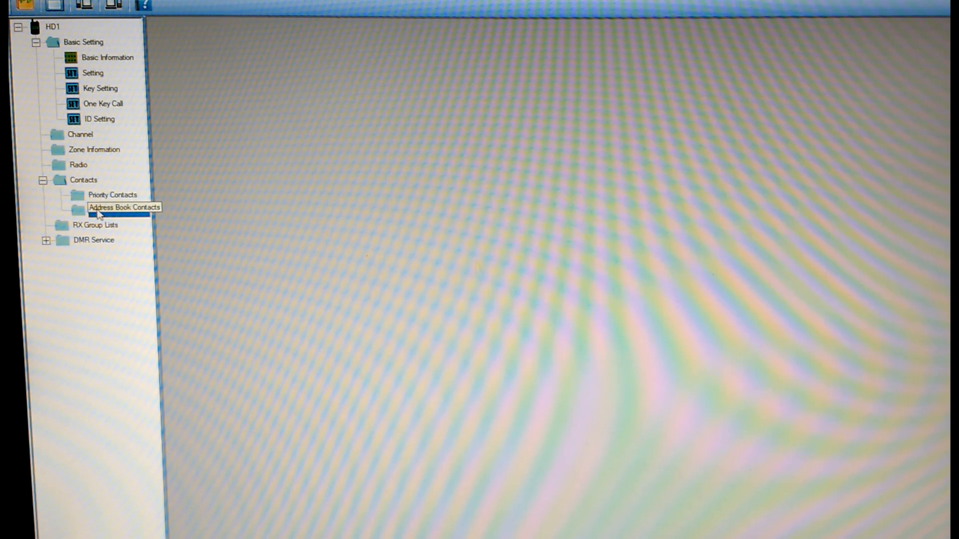
pyautogui.moveTo(271, 188)
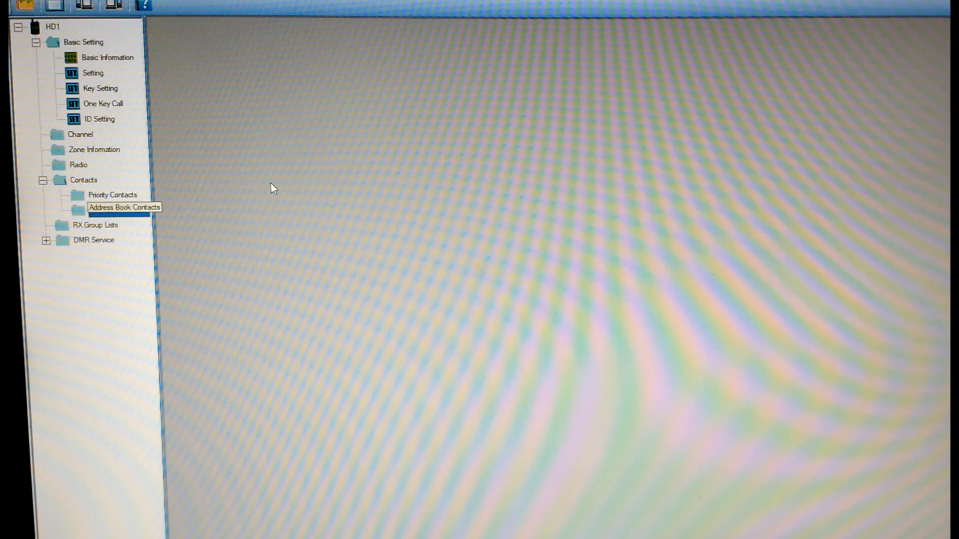
pyautogui.moveTo(282, 187)
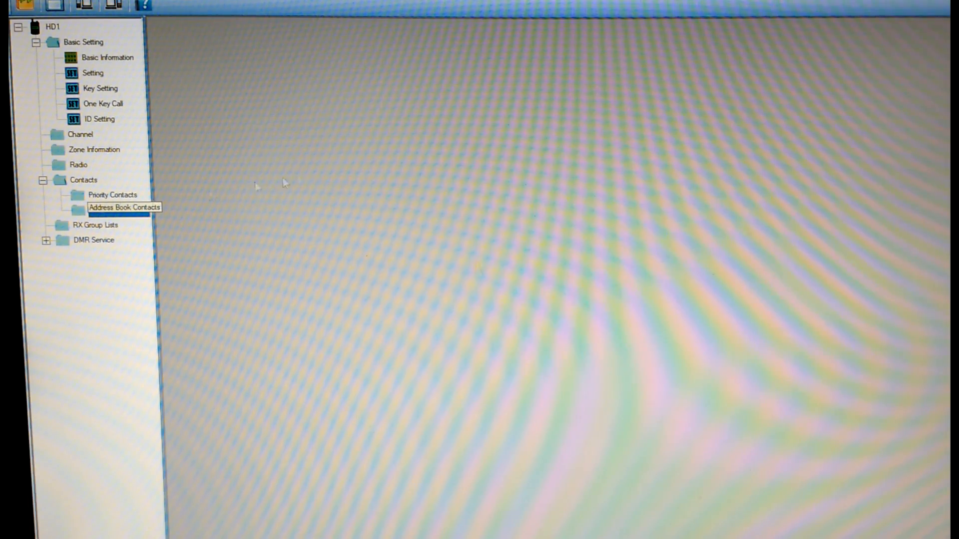
pyautogui.doubleClick(119, 207)
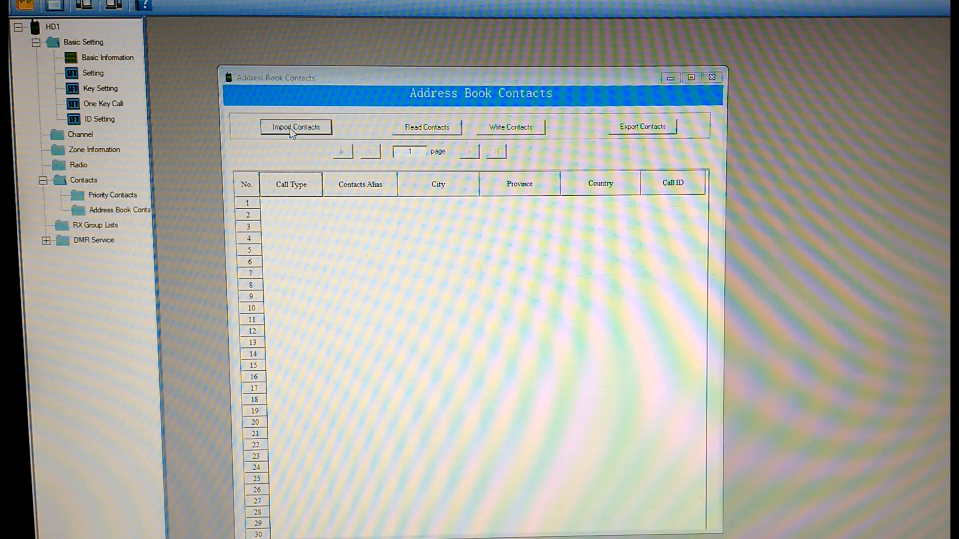
# Import HD1_AddressBook.csv from Downloads into the address book and confirm success.
pyautogui.click(296, 127)
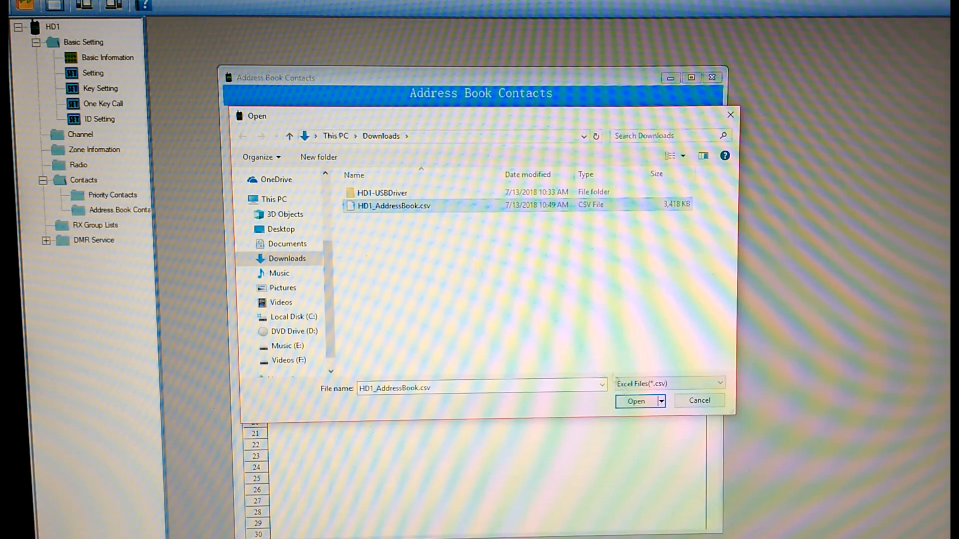
pyautogui.click(636, 402)
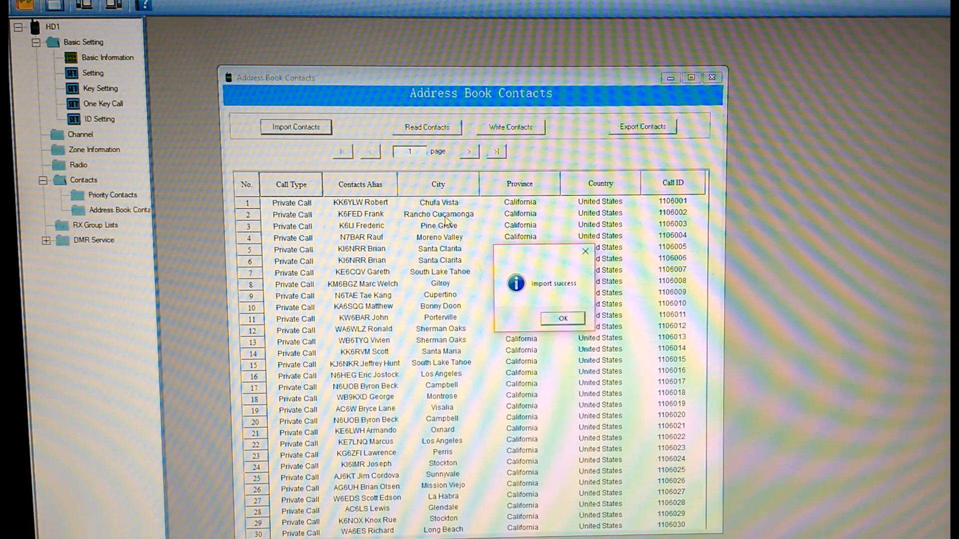
pyautogui.click(562, 318)
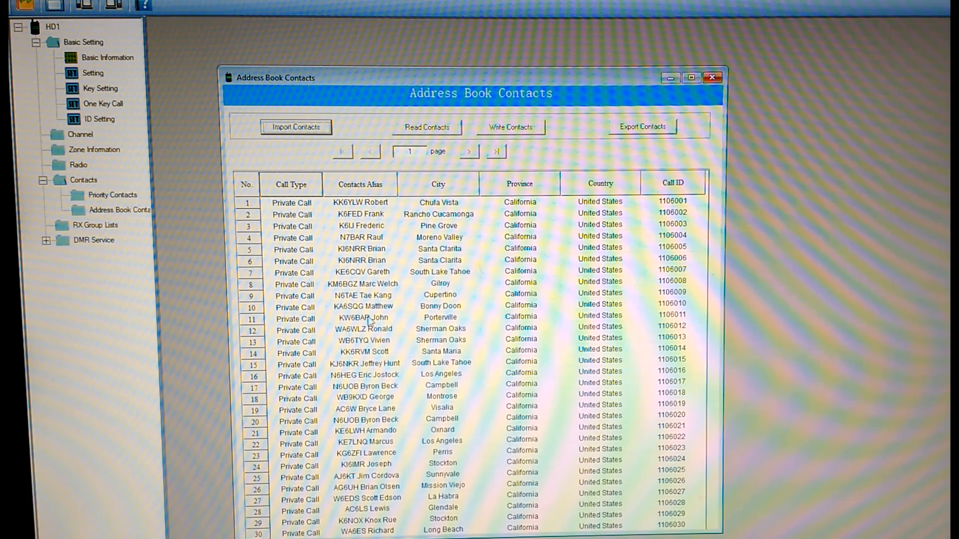
pyautogui.moveTo(362, 140)
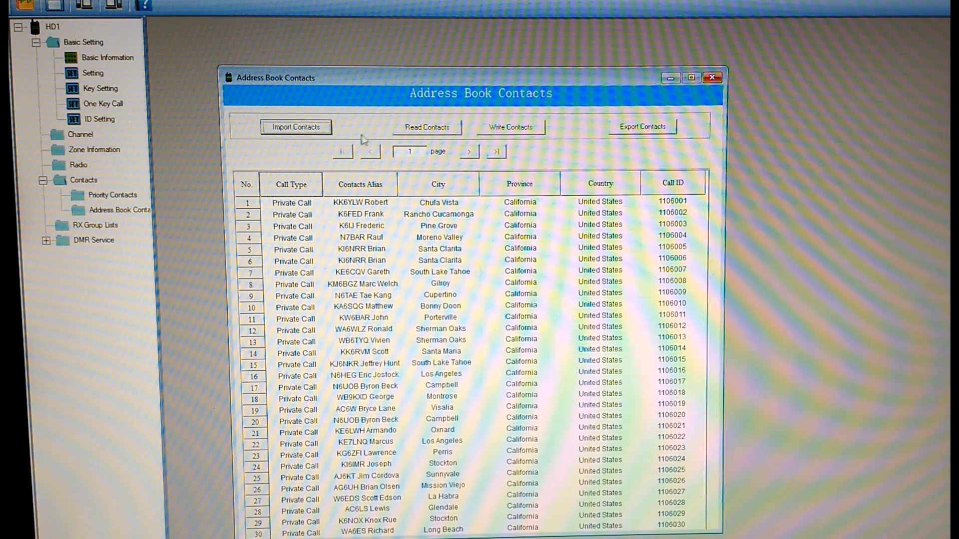
pyautogui.moveTo(254, 238)
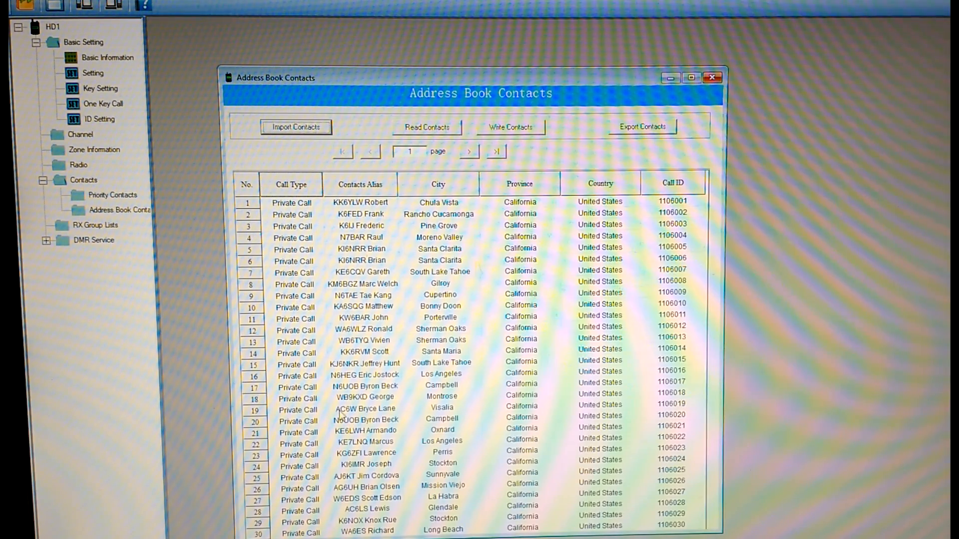
# Jump to the last page 1531 ending at entry 45910, then step back a page.
pyautogui.click(365, 408)
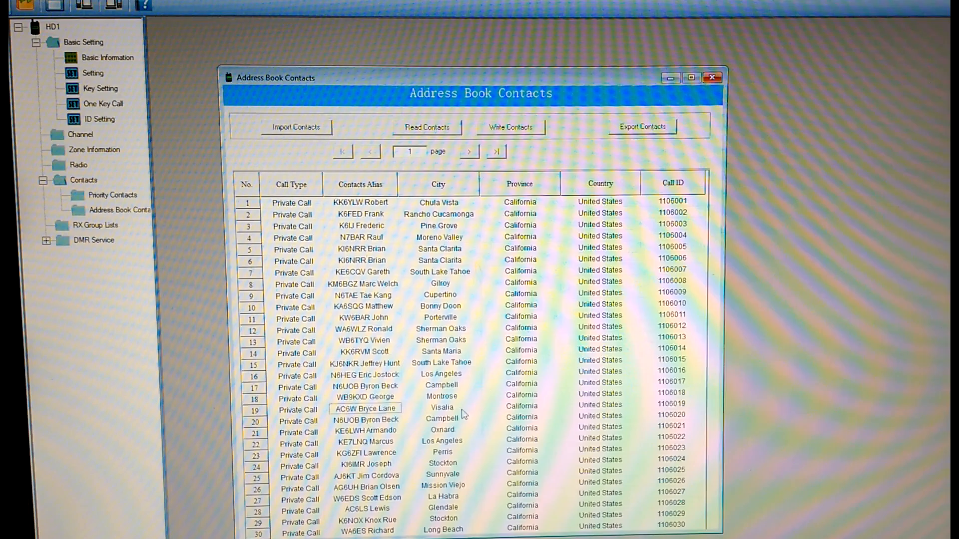
pyautogui.moveTo(606, 414)
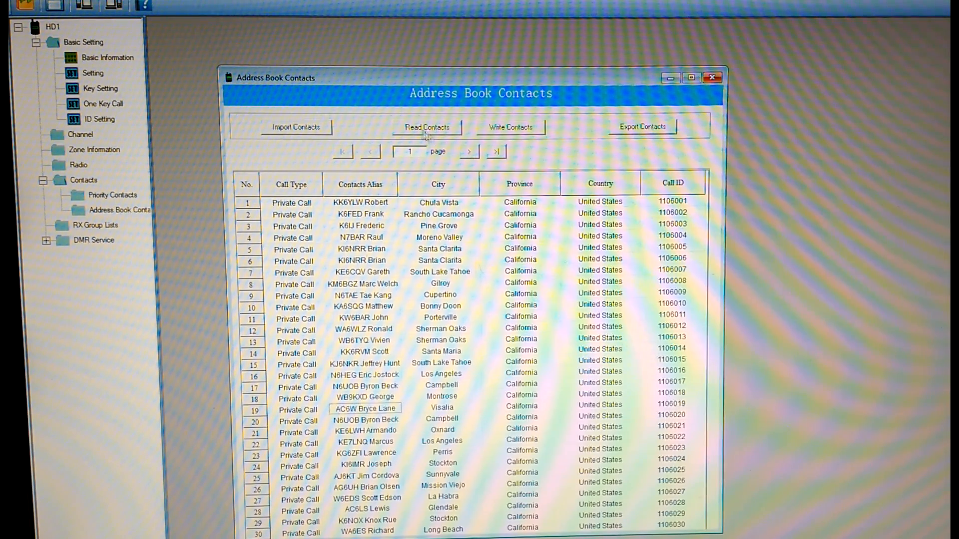
pyautogui.click(495, 151)
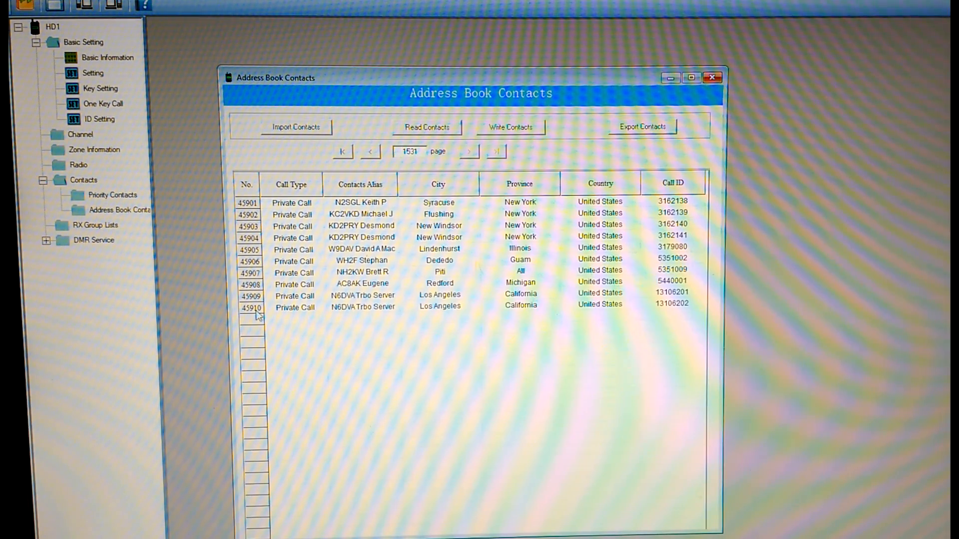
pyautogui.moveTo(312, 318)
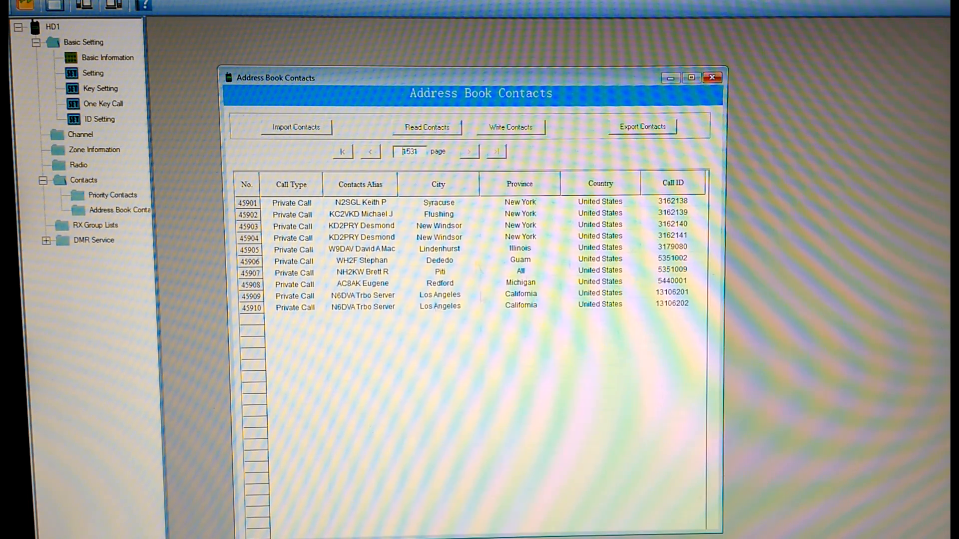
pyautogui.moveTo(484, 308)
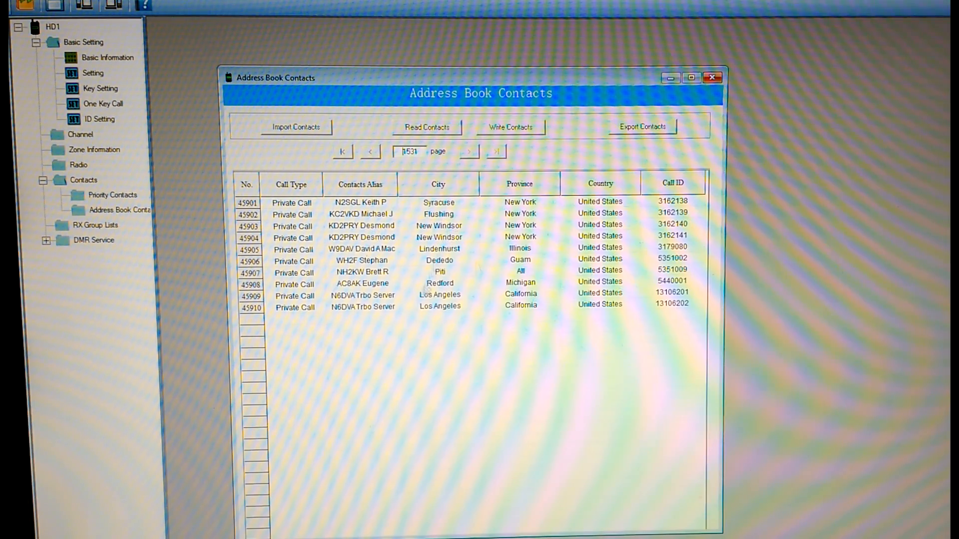
pyautogui.click(370, 151)
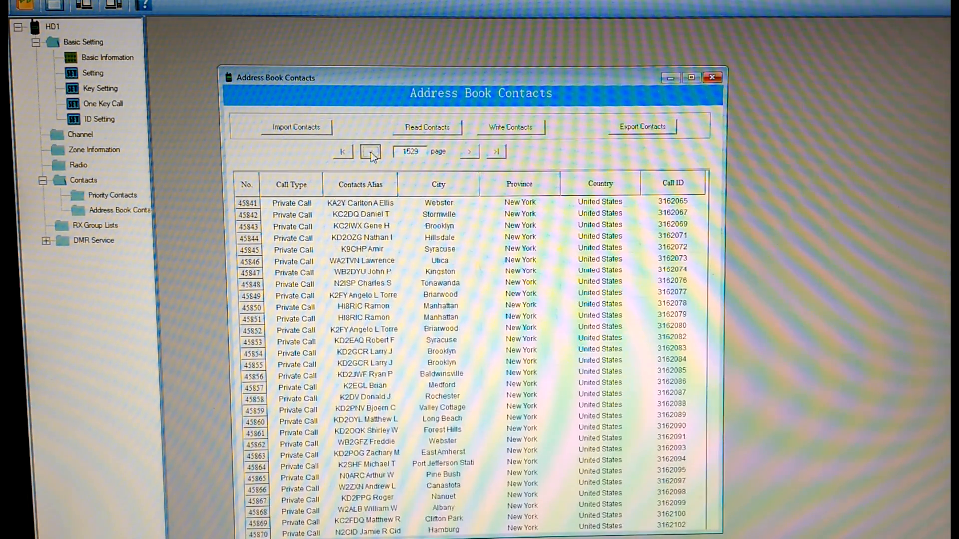
pyautogui.click(370, 151)
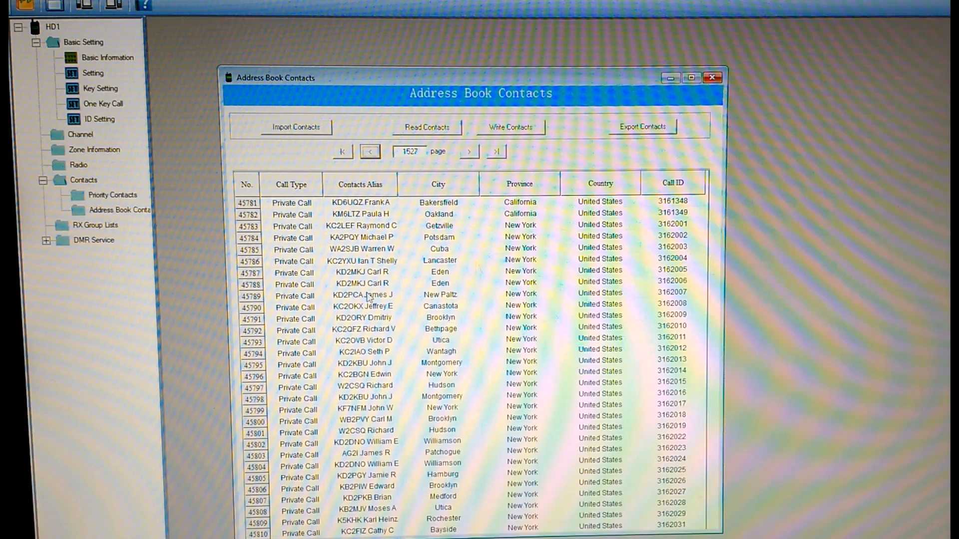
pyautogui.moveTo(317, 306)
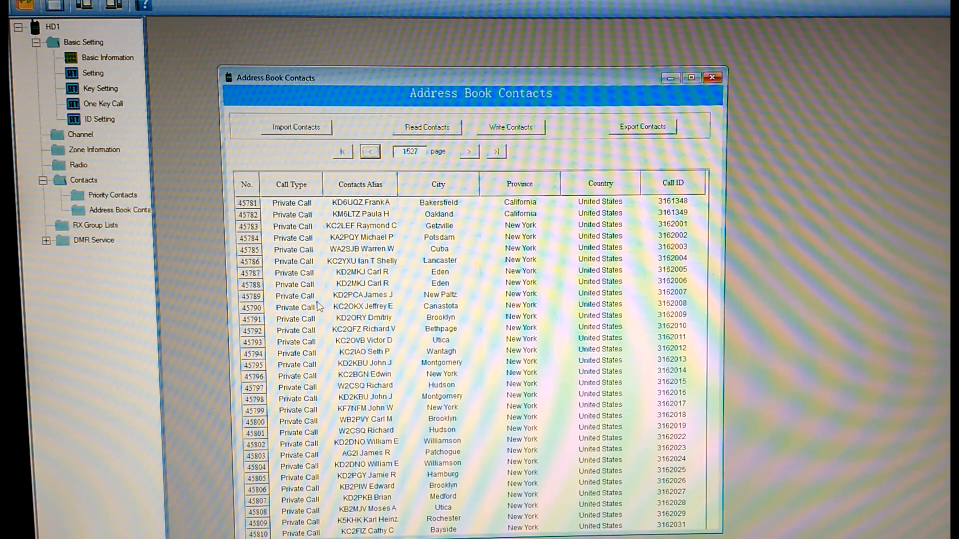
pyautogui.moveTo(485, 298)
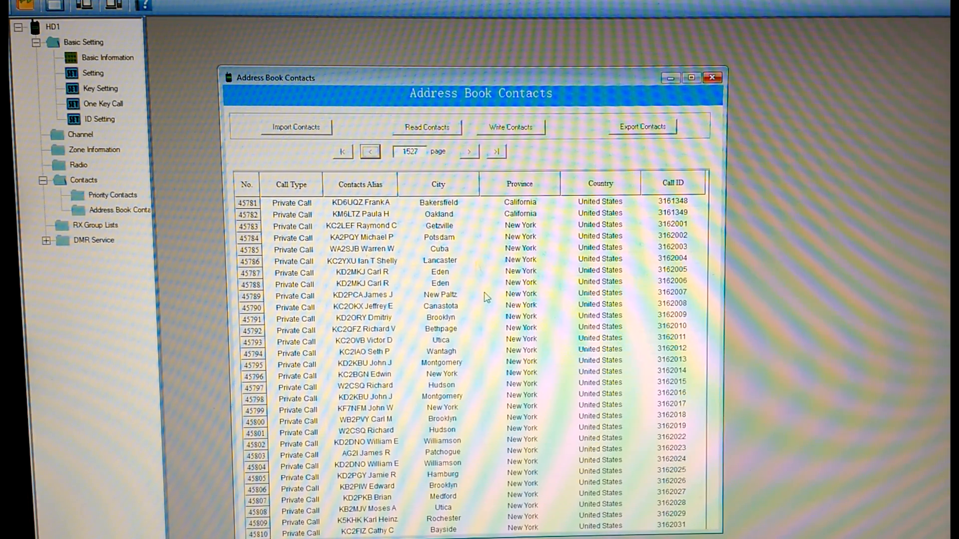
pyautogui.moveTo(378, 288)
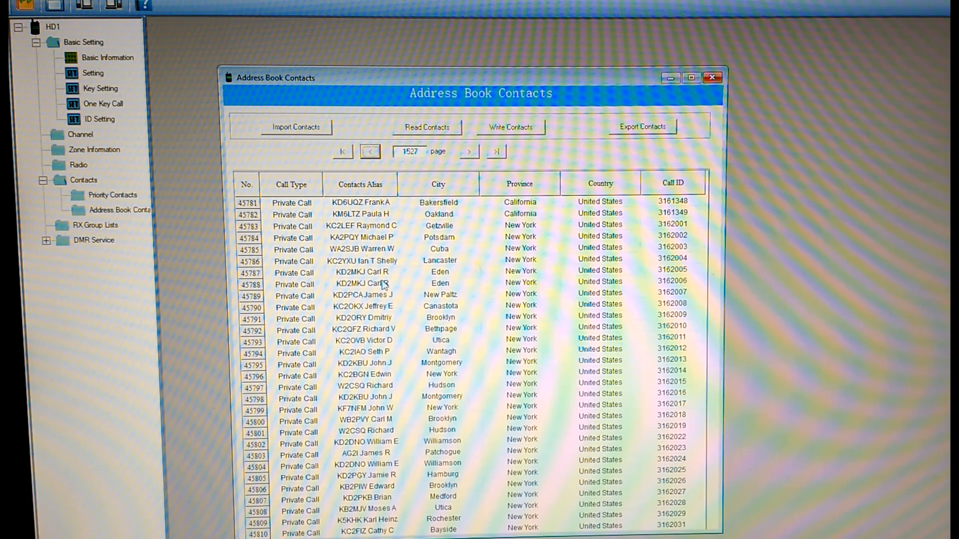
pyautogui.moveTo(327, 295)
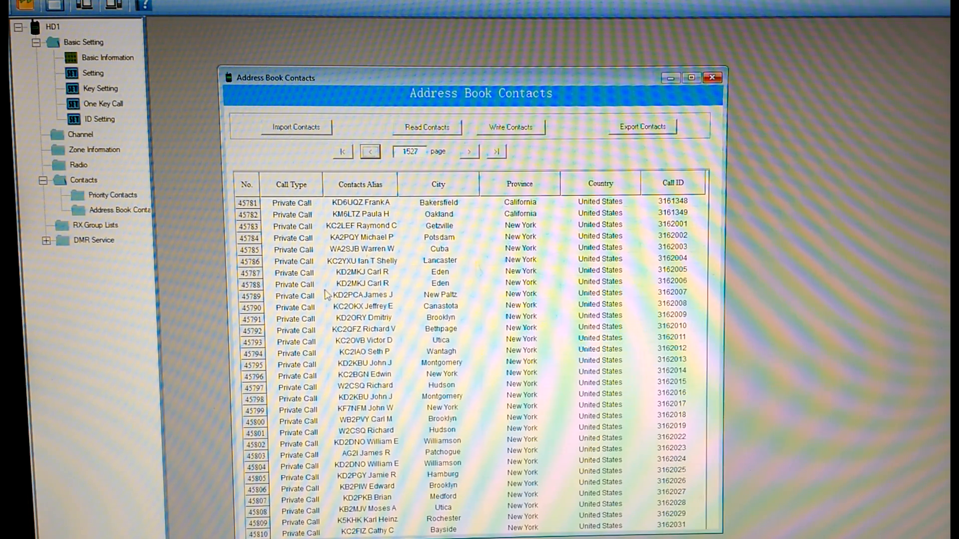
pyautogui.moveTo(437, 351)
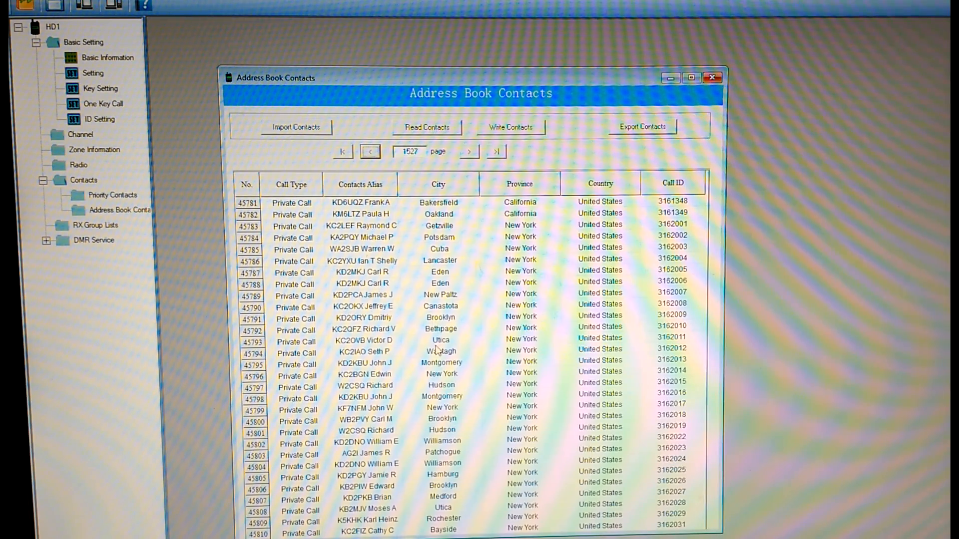
pyautogui.click(369, 151)
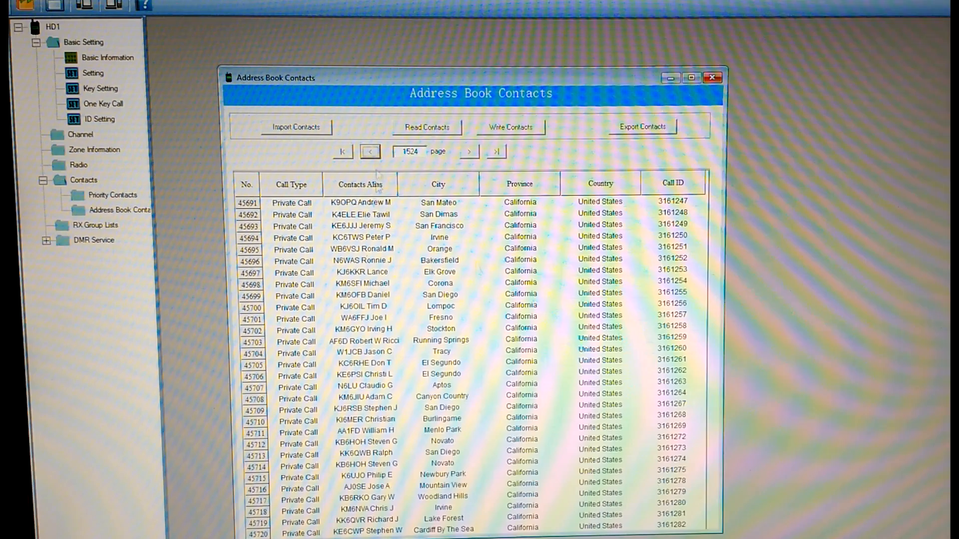
pyautogui.click(362, 294)
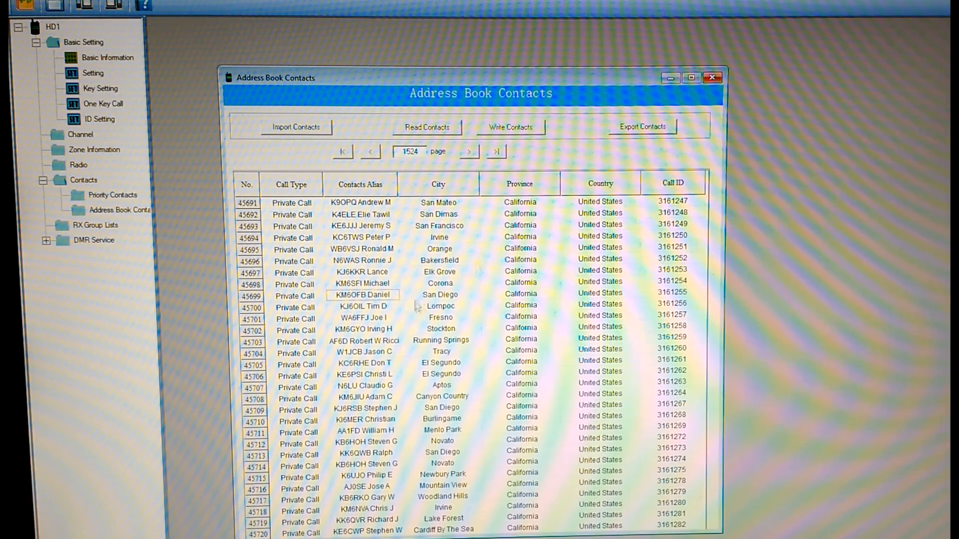
pyautogui.moveTo(397, 303)
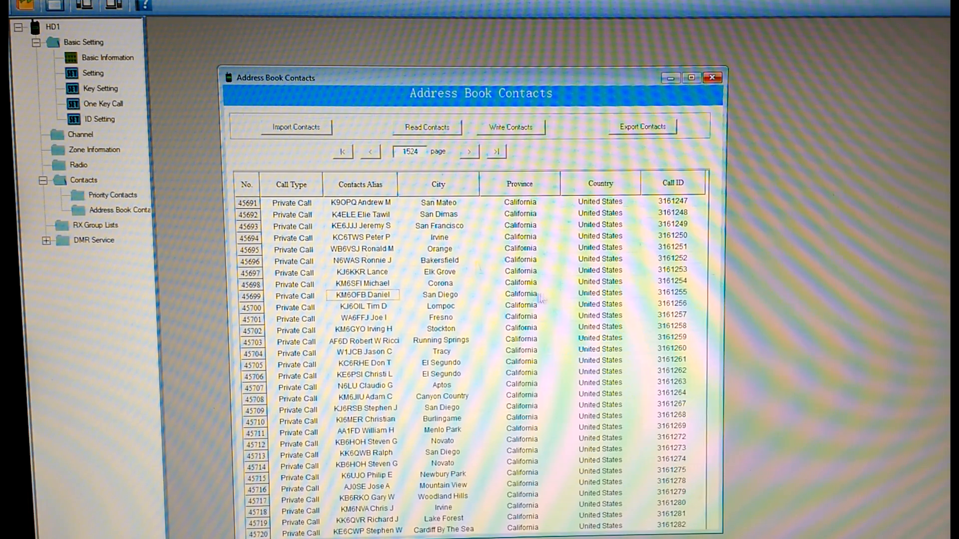
pyautogui.moveTo(623, 308)
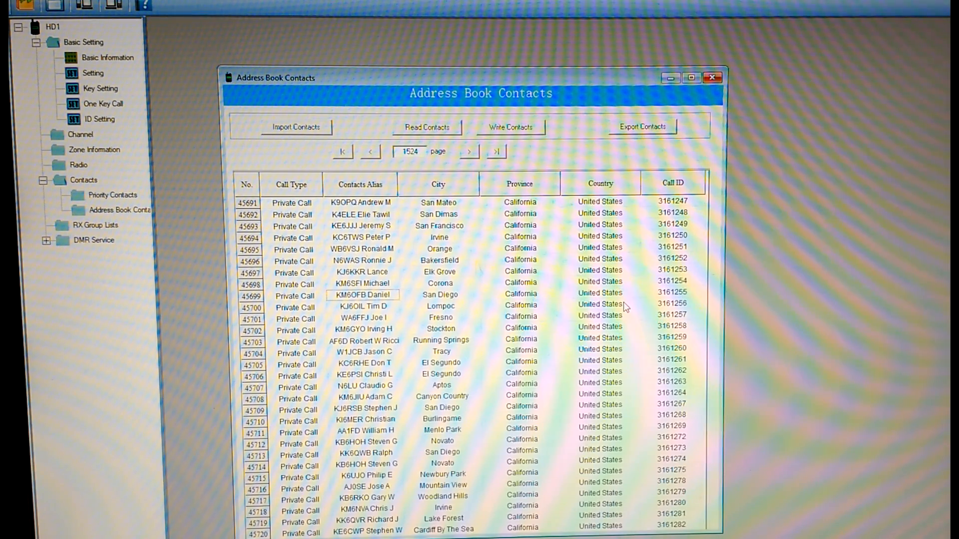
pyautogui.moveTo(108, 122)
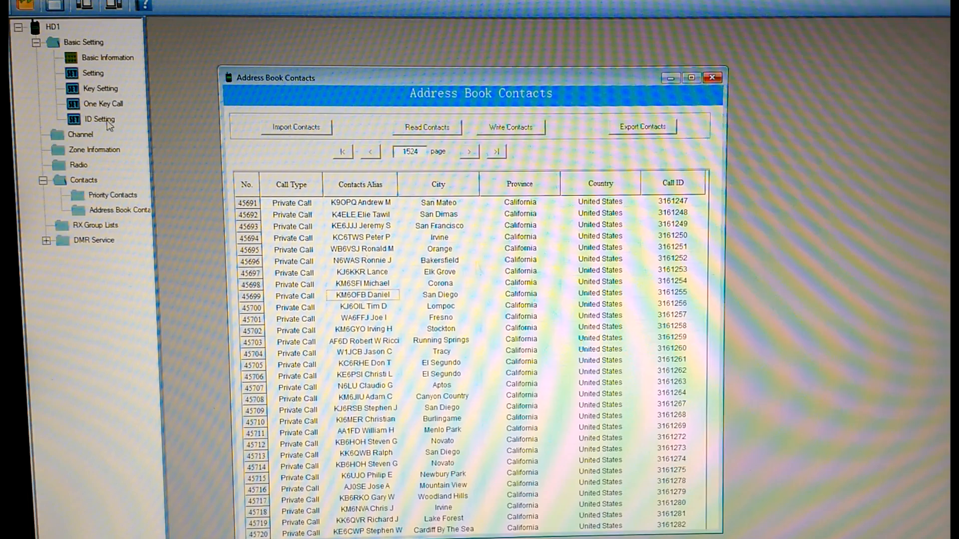
pyautogui.moveTo(201, 127)
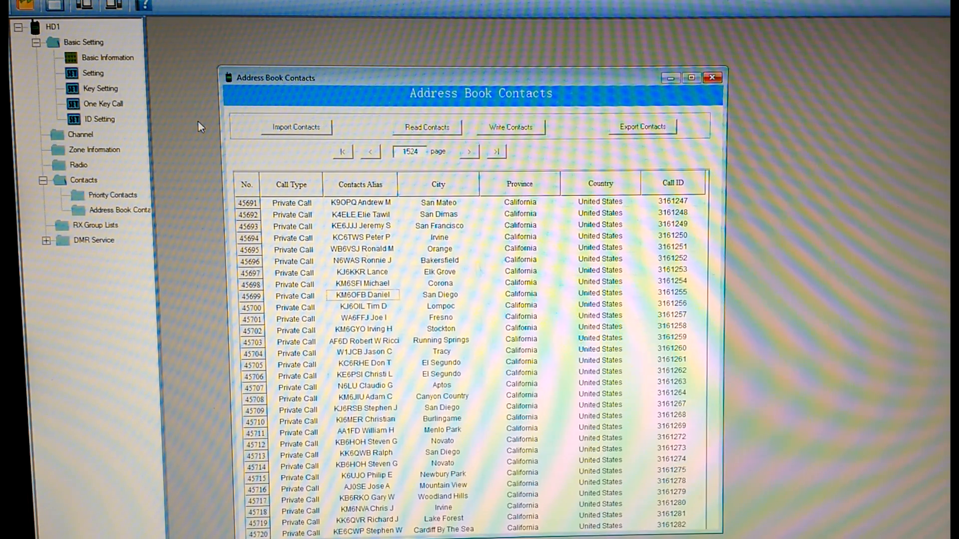
pyautogui.moveTo(193, 122)
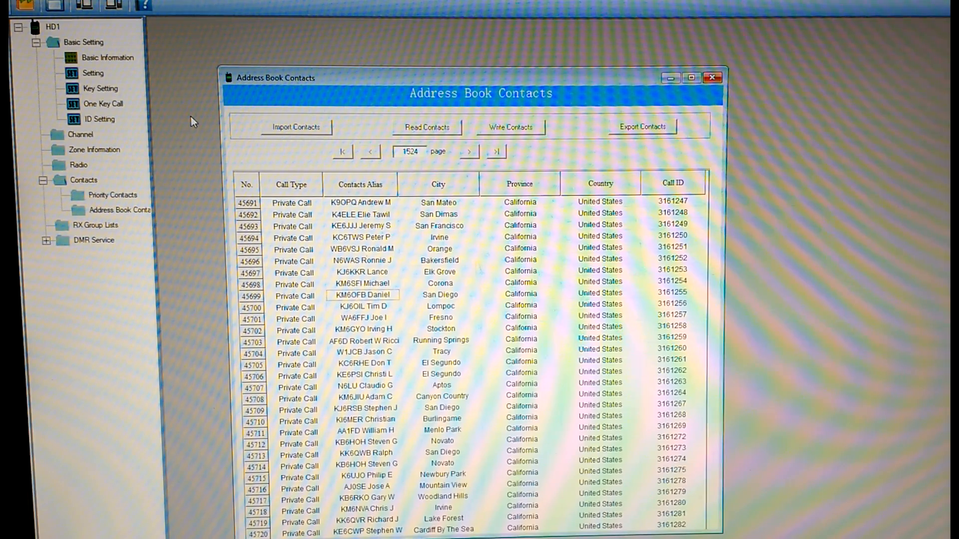
pyautogui.moveTo(210, 177)
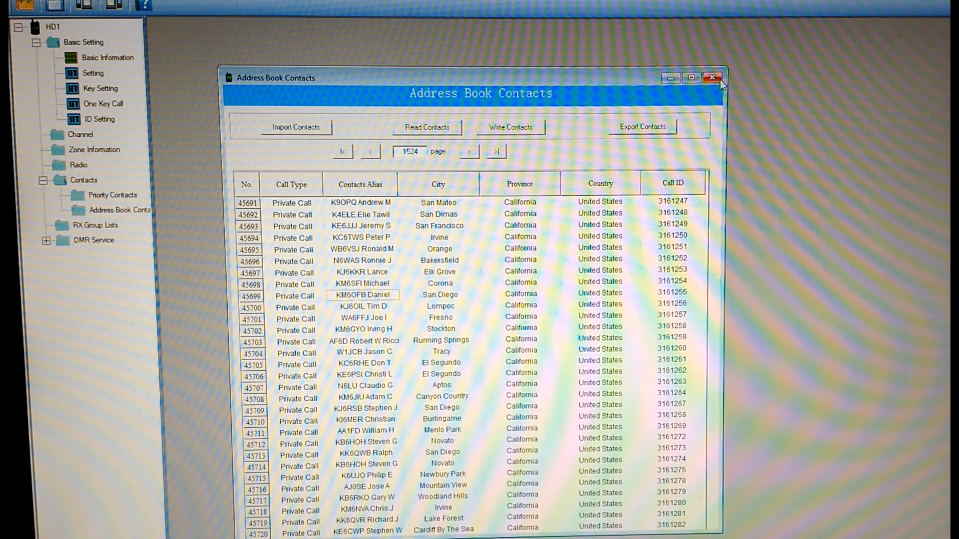
pyautogui.click(713, 77)
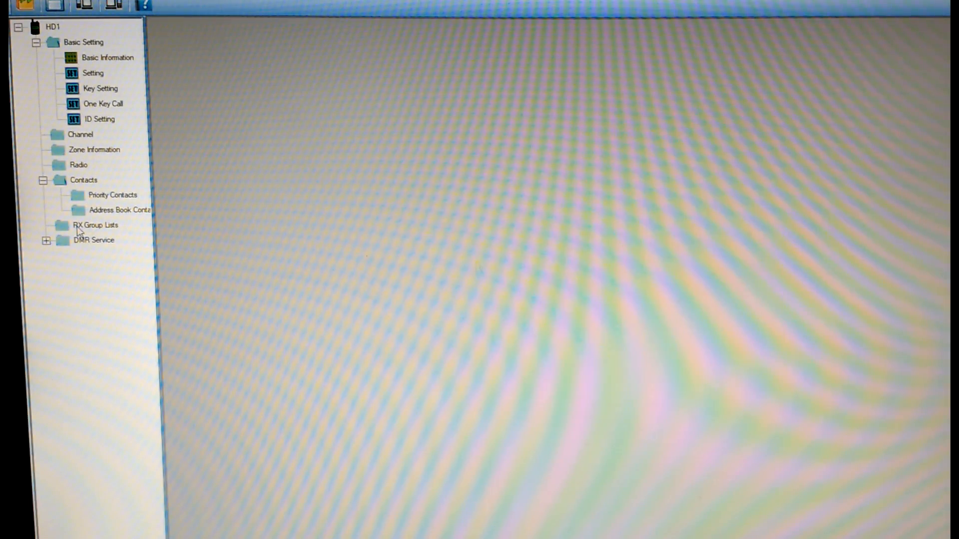
# Expand DMR Service and bring up Encryption with its 16 normal and 16 enhanced keys.
pyautogui.click(95, 224)
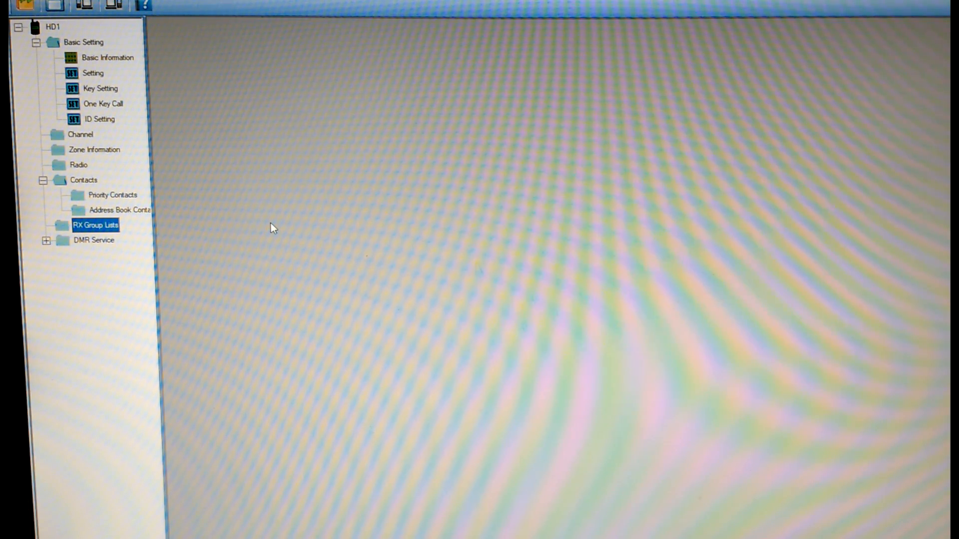
pyautogui.moveTo(281, 101)
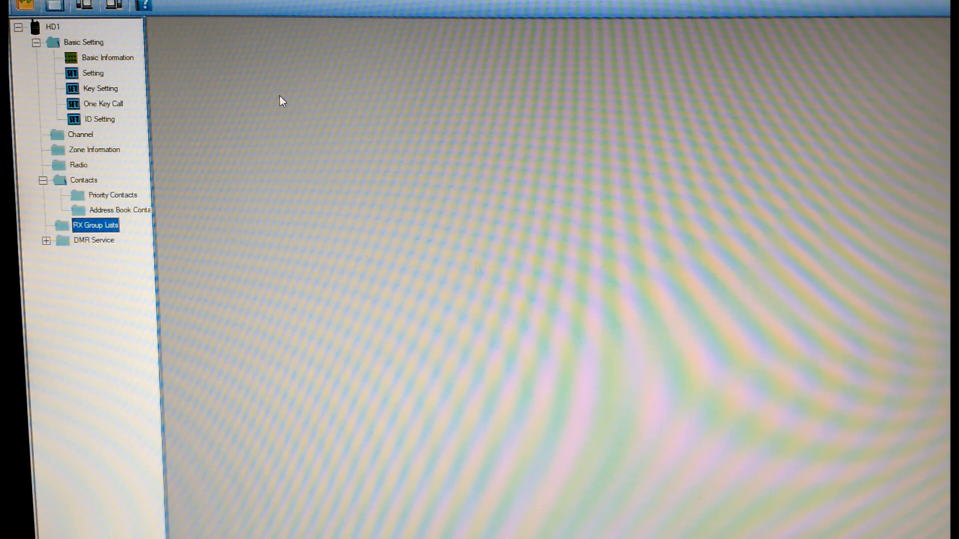
pyautogui.click(46, 240)
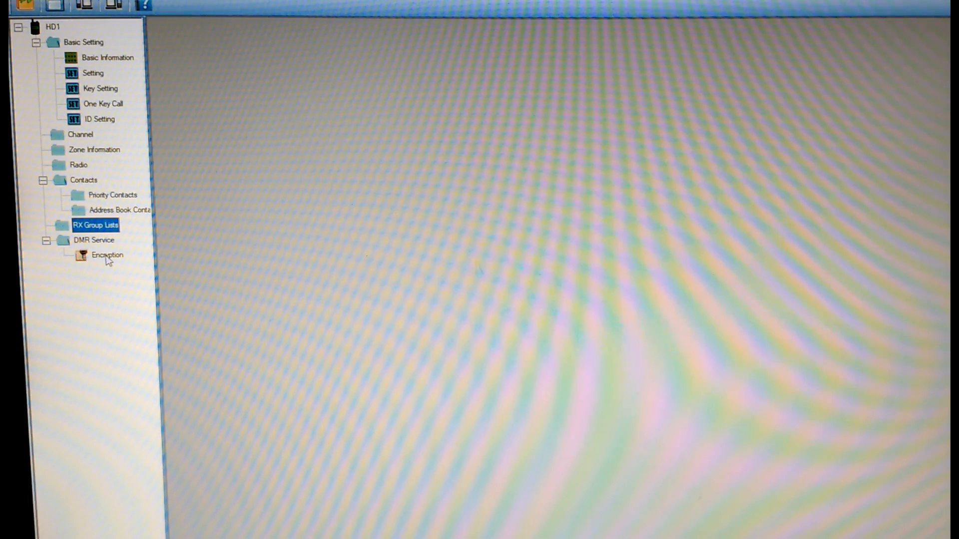
pyautogui.click(107, 255)
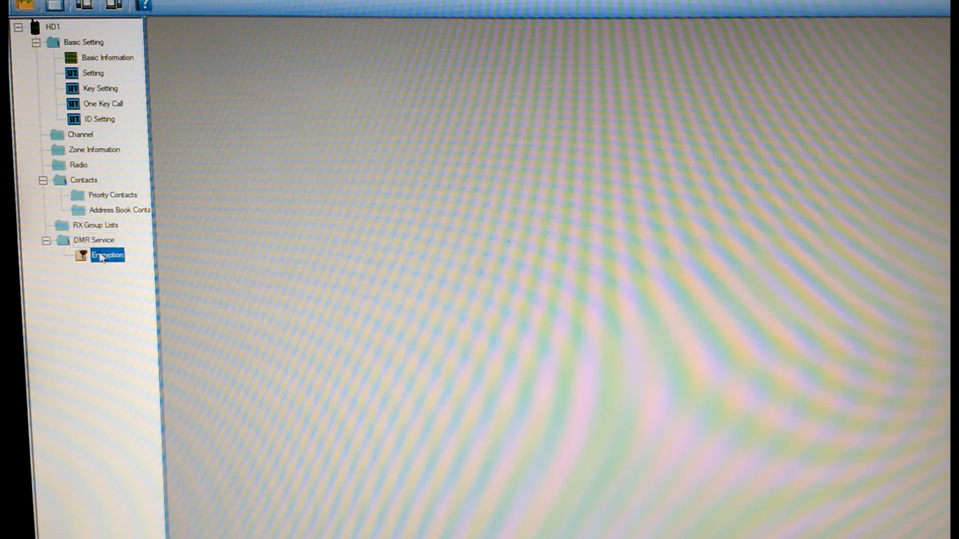
pyautogui.click(108, 255)
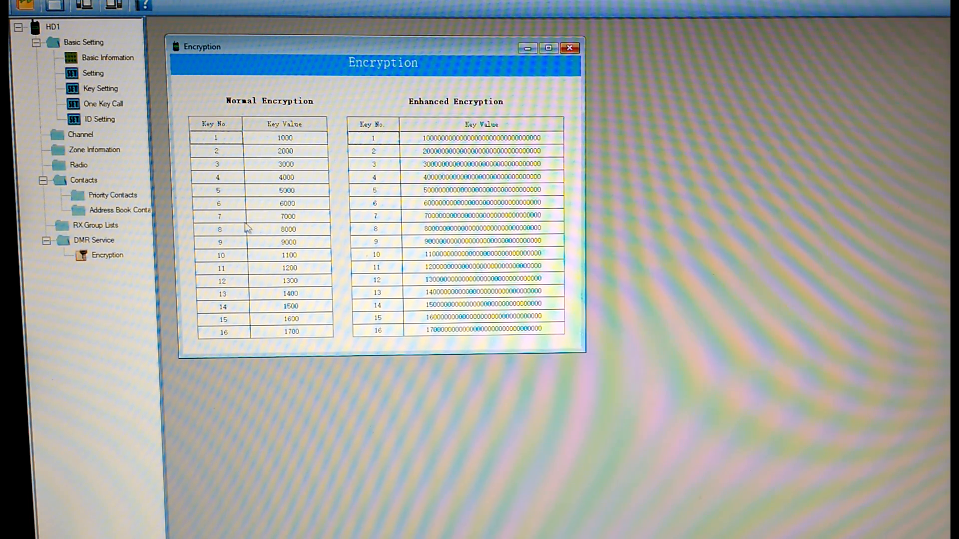
pyautogui.moveTo(312, 364)
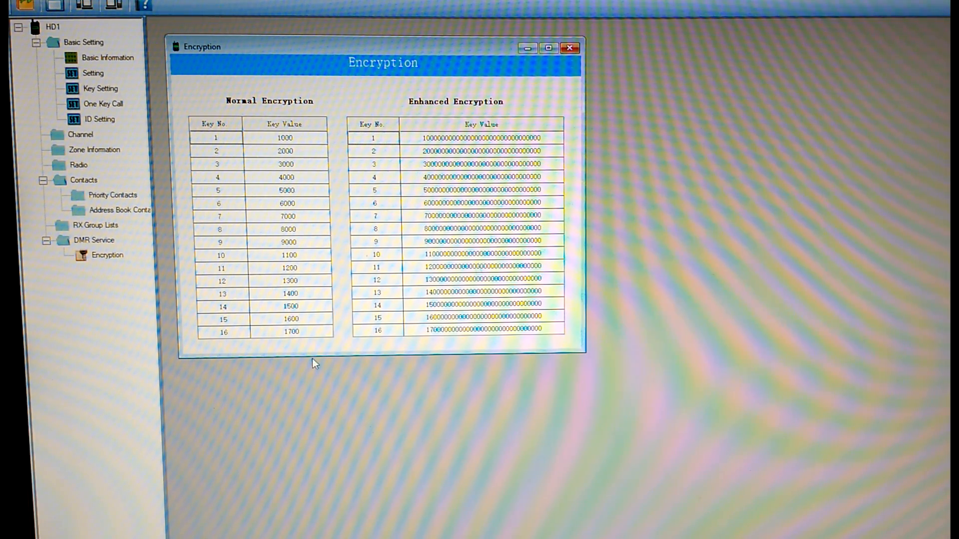
pyautogui.moveTo(311, 355)
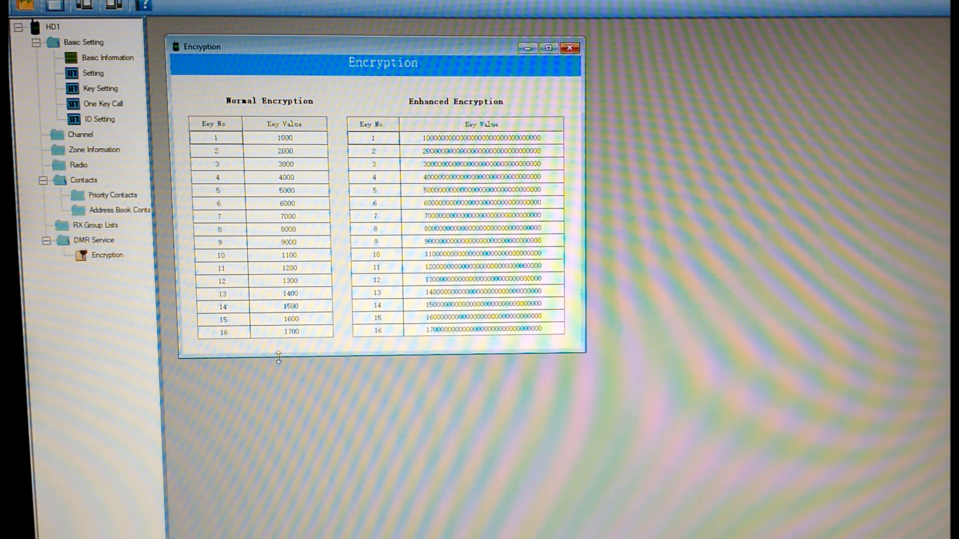
pyautogui.moveTo(606, 69)
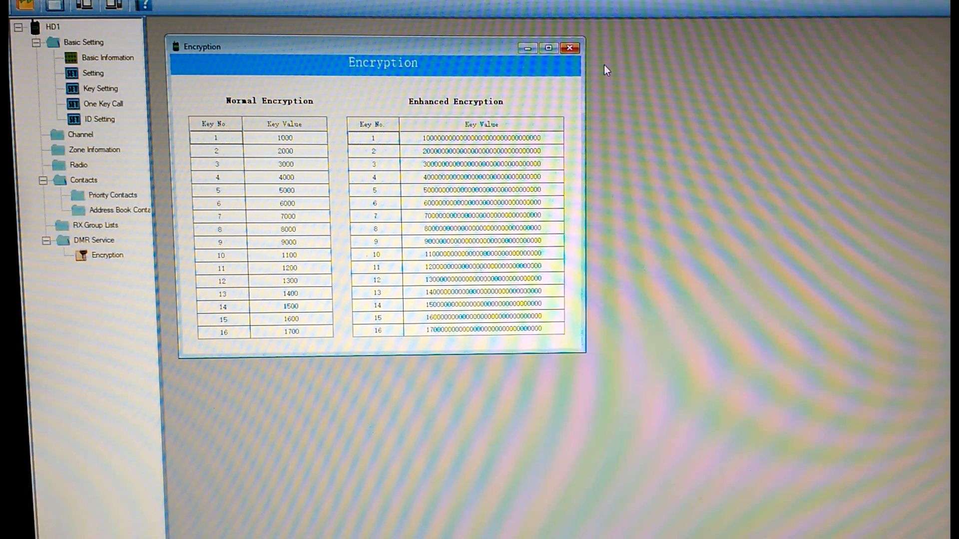
pyautogui.click(568, 48)
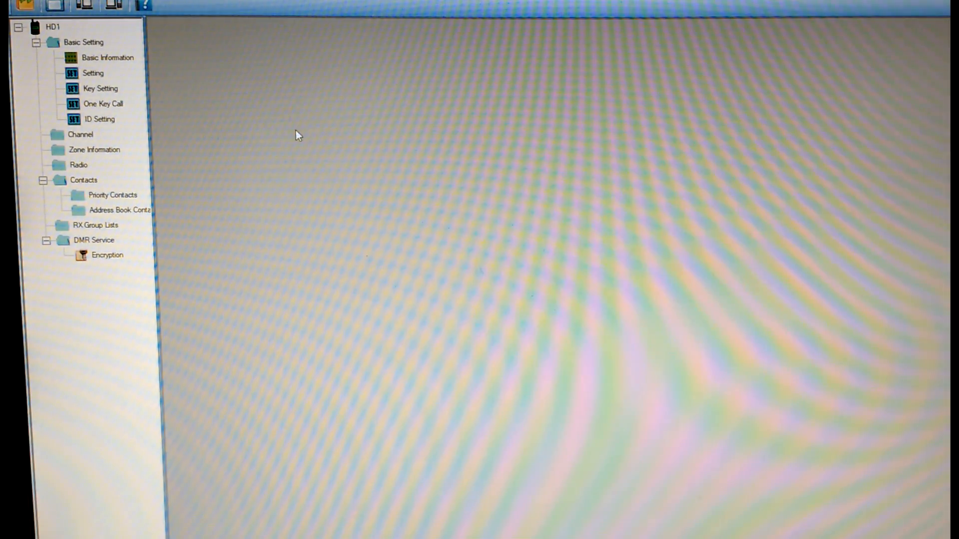
pyautogui.moveTo(223, 207)
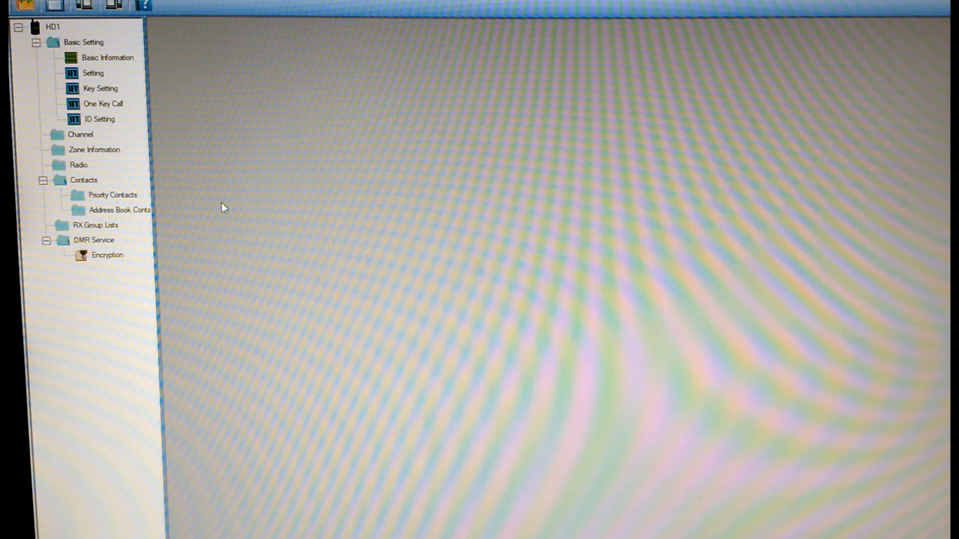
pyautogui.moveTo(225, 206)
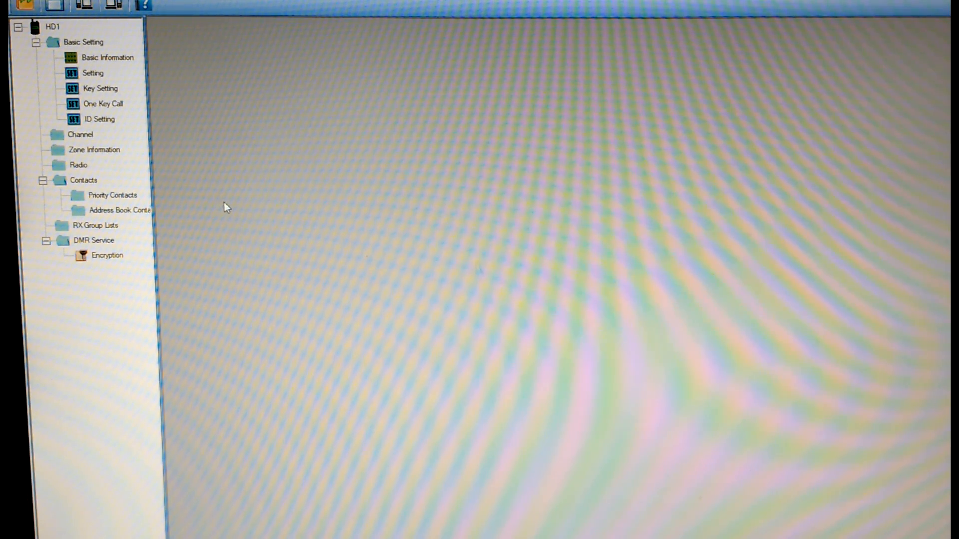